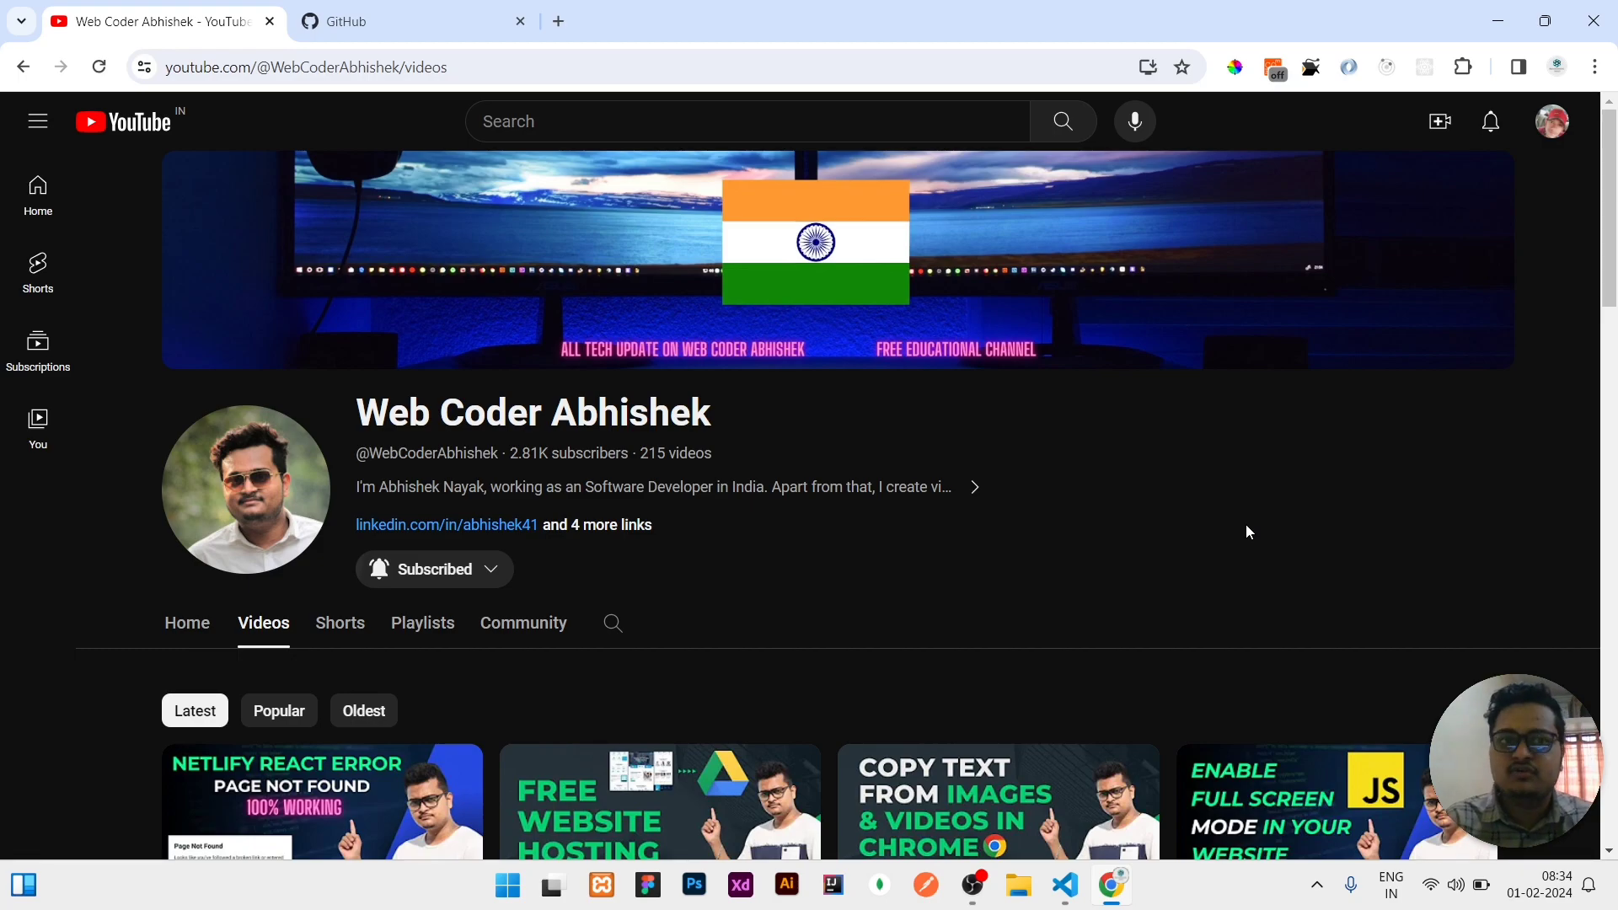
- Switch the browser from the YouTube channel to the GitHub dashboard
click(413, 20)
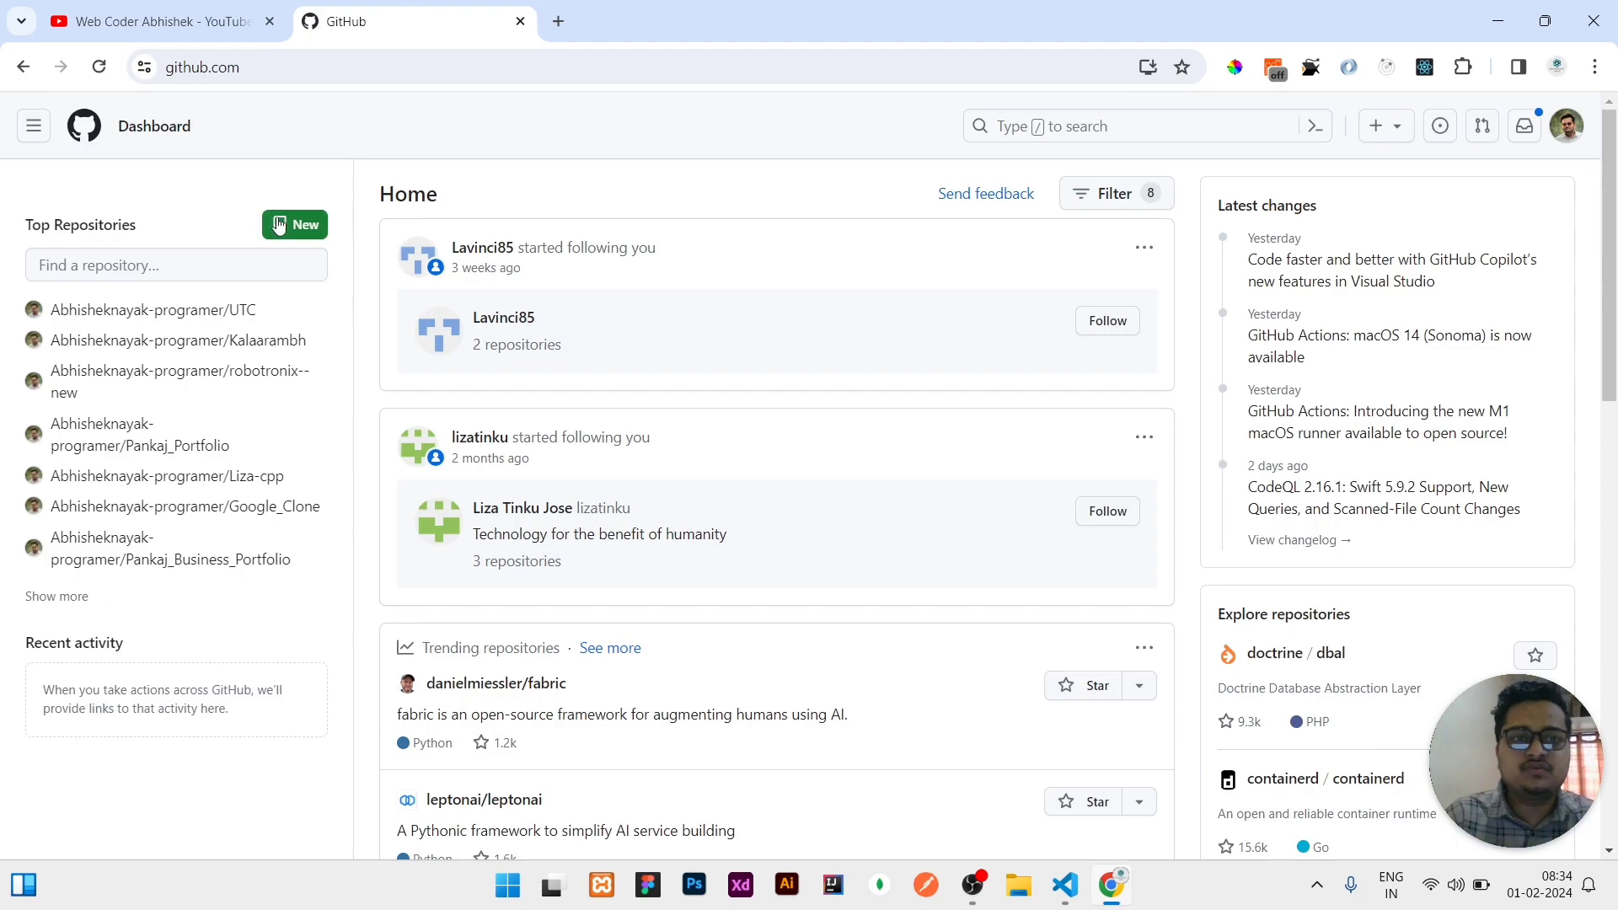
- Create a new public repository 'demo' and select its 'git remote add origin' quick-setup line
click(293, 224)
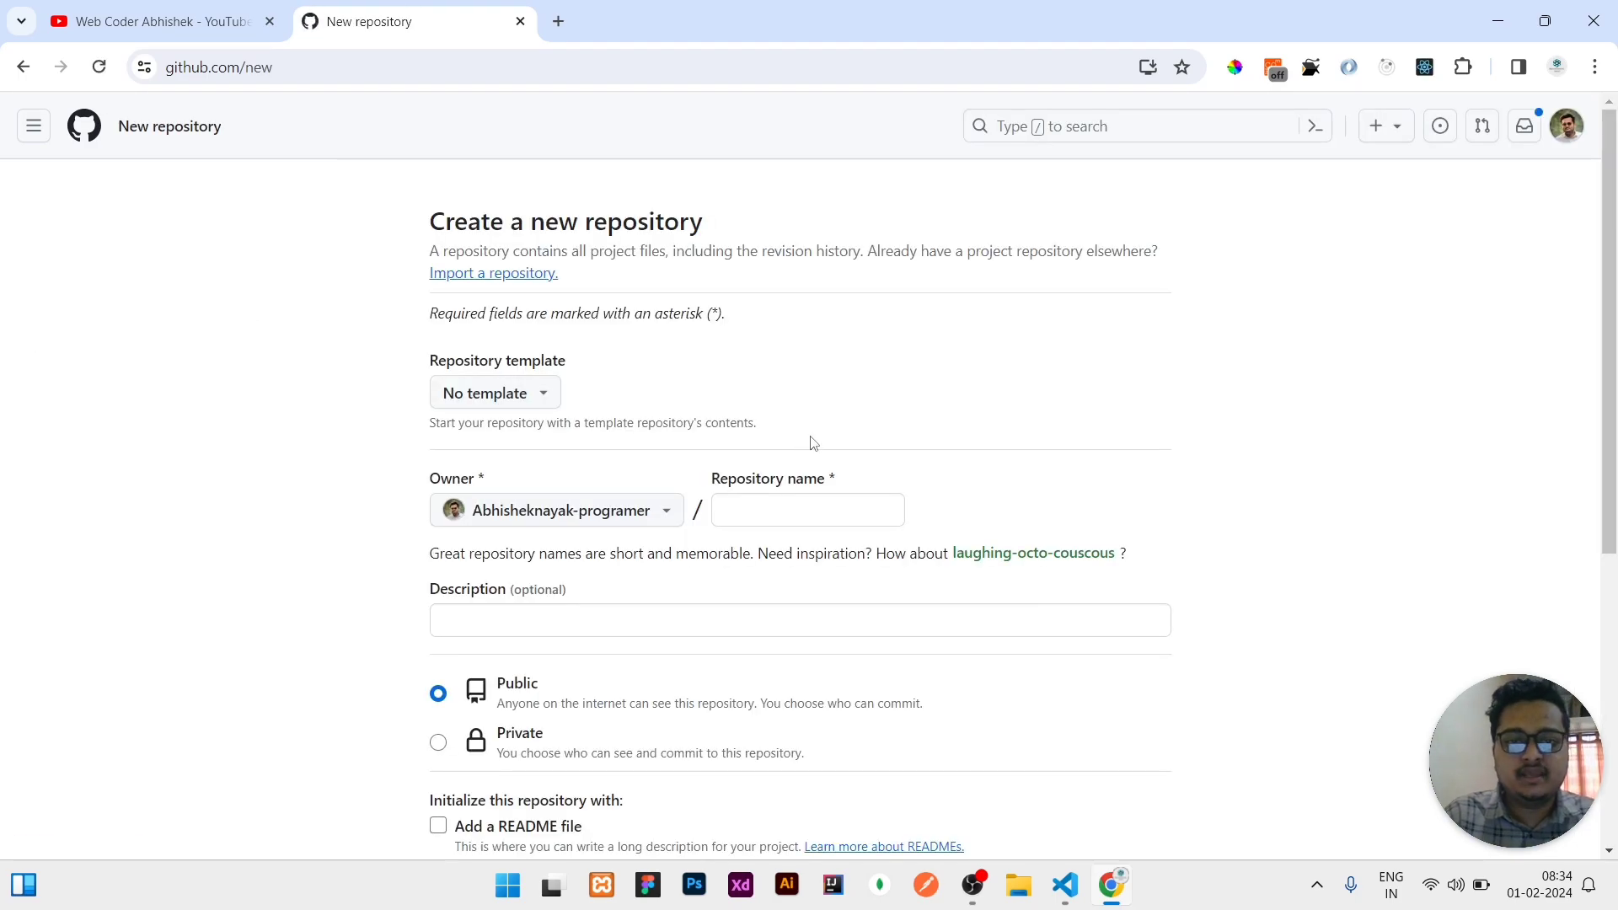
scroll(down, 3)
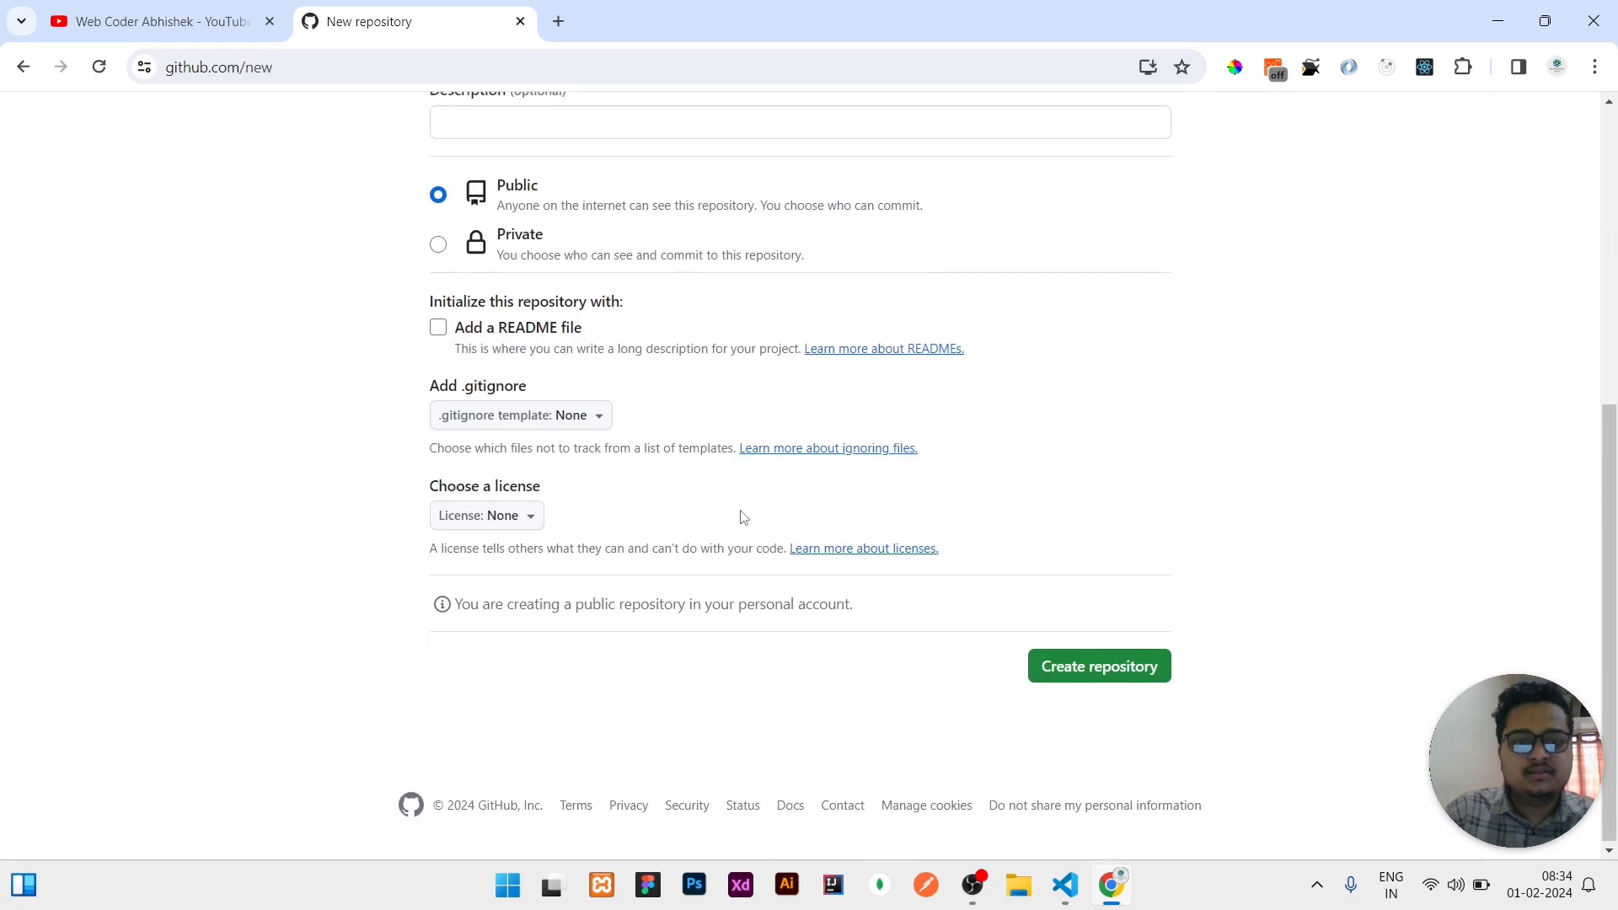
click(1097, 665)
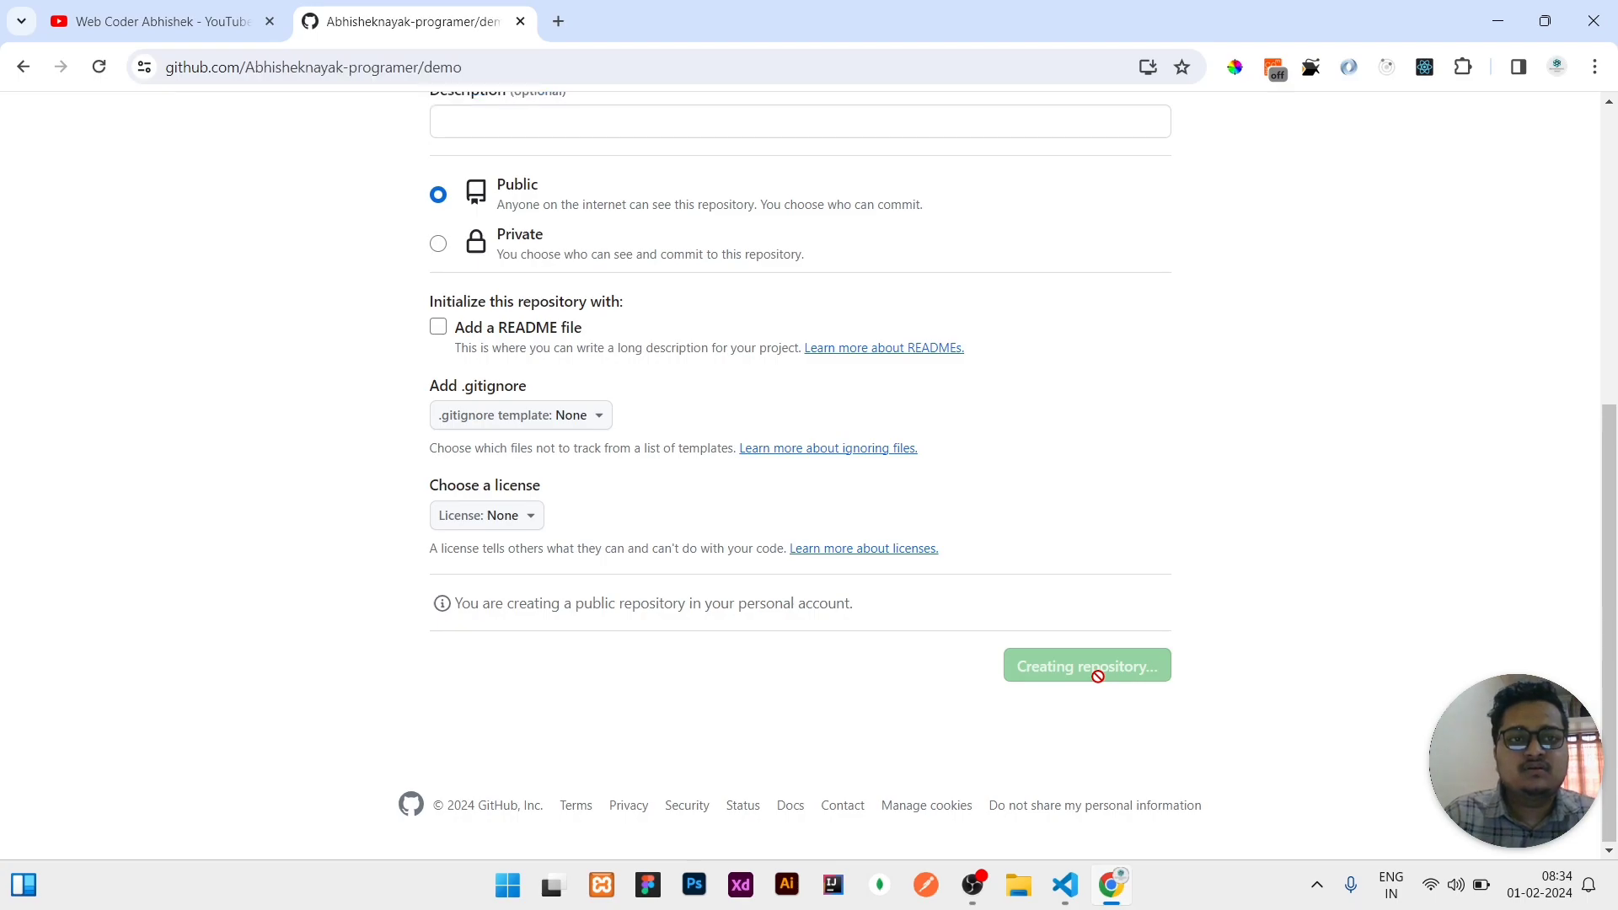
click(1085, 665)
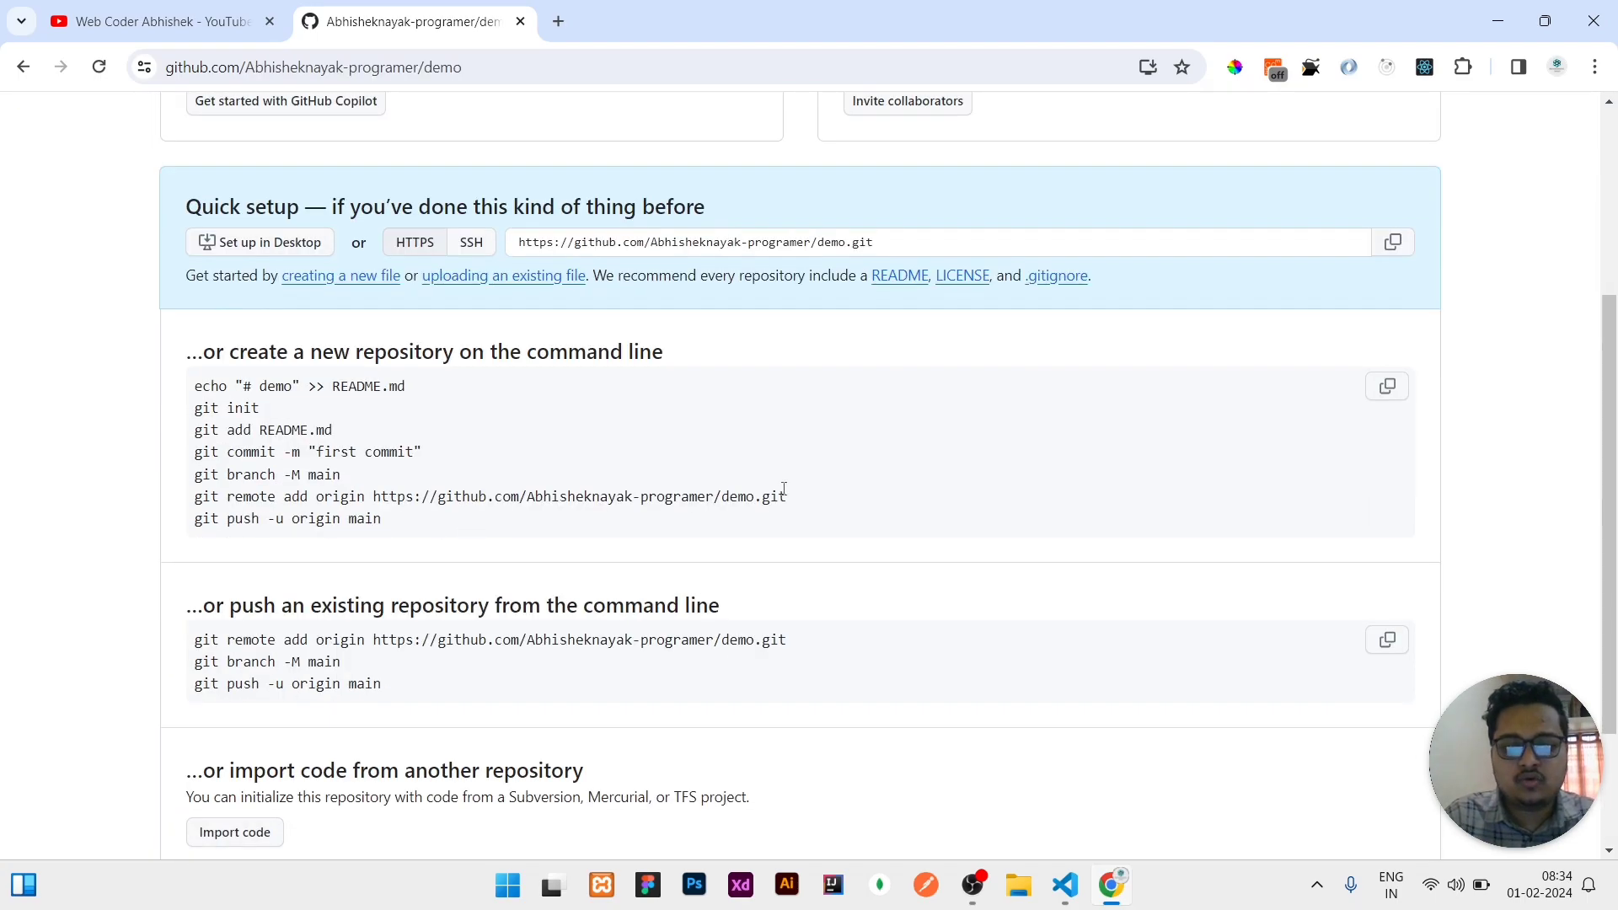
triple_click(413, 496)
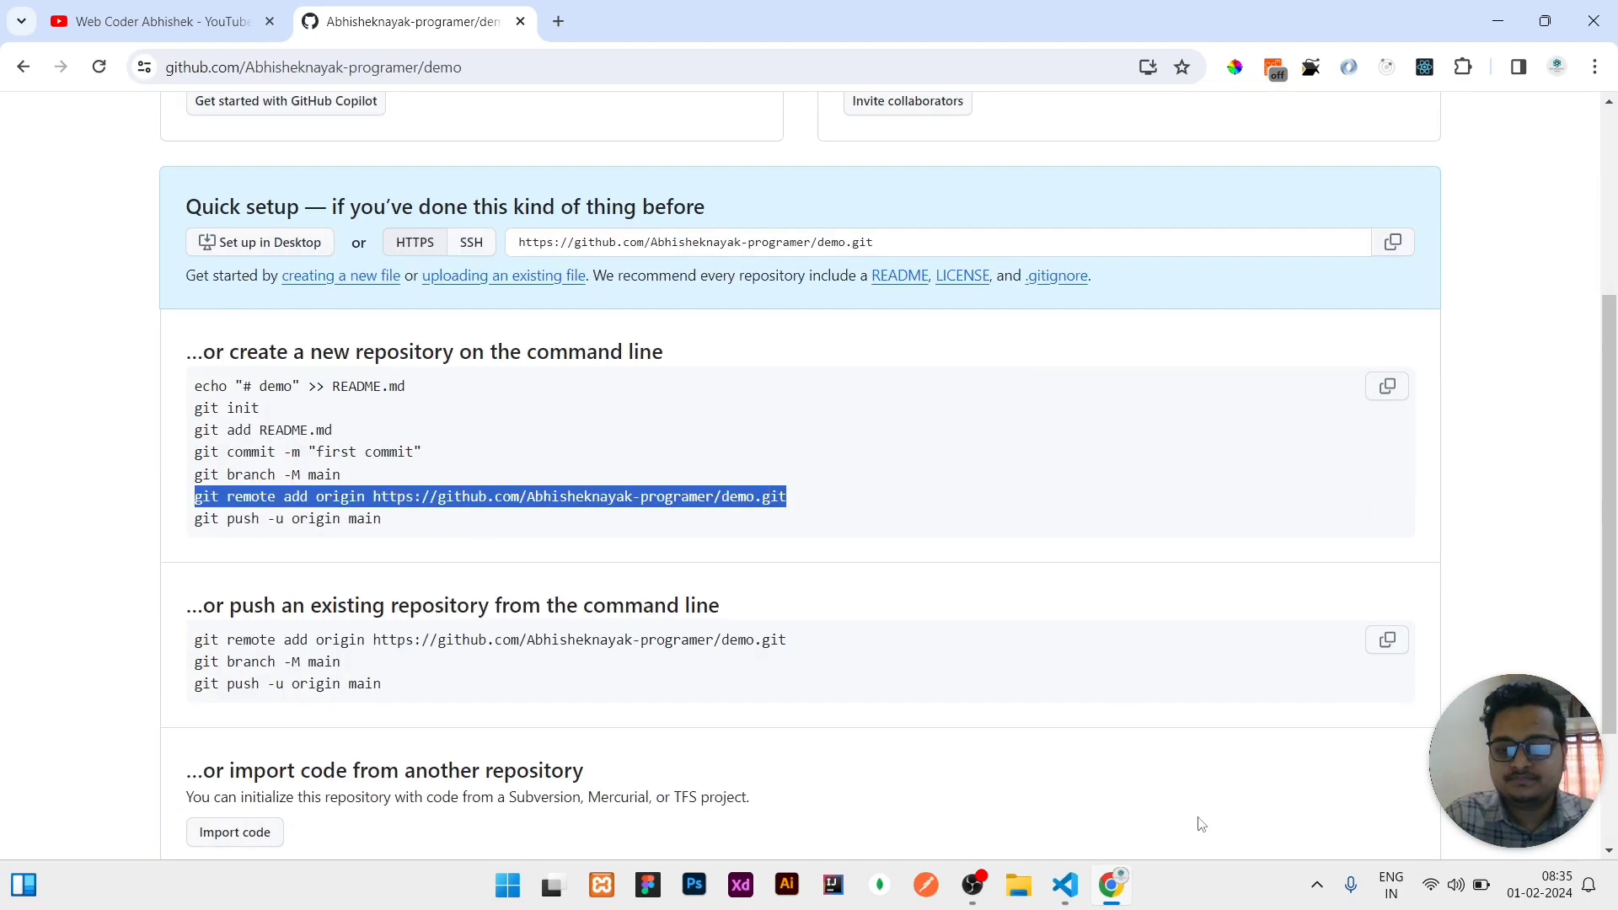
- Bring up VS Code and start a new bash terminal in the Ammend Command folder
click(1064, 884)
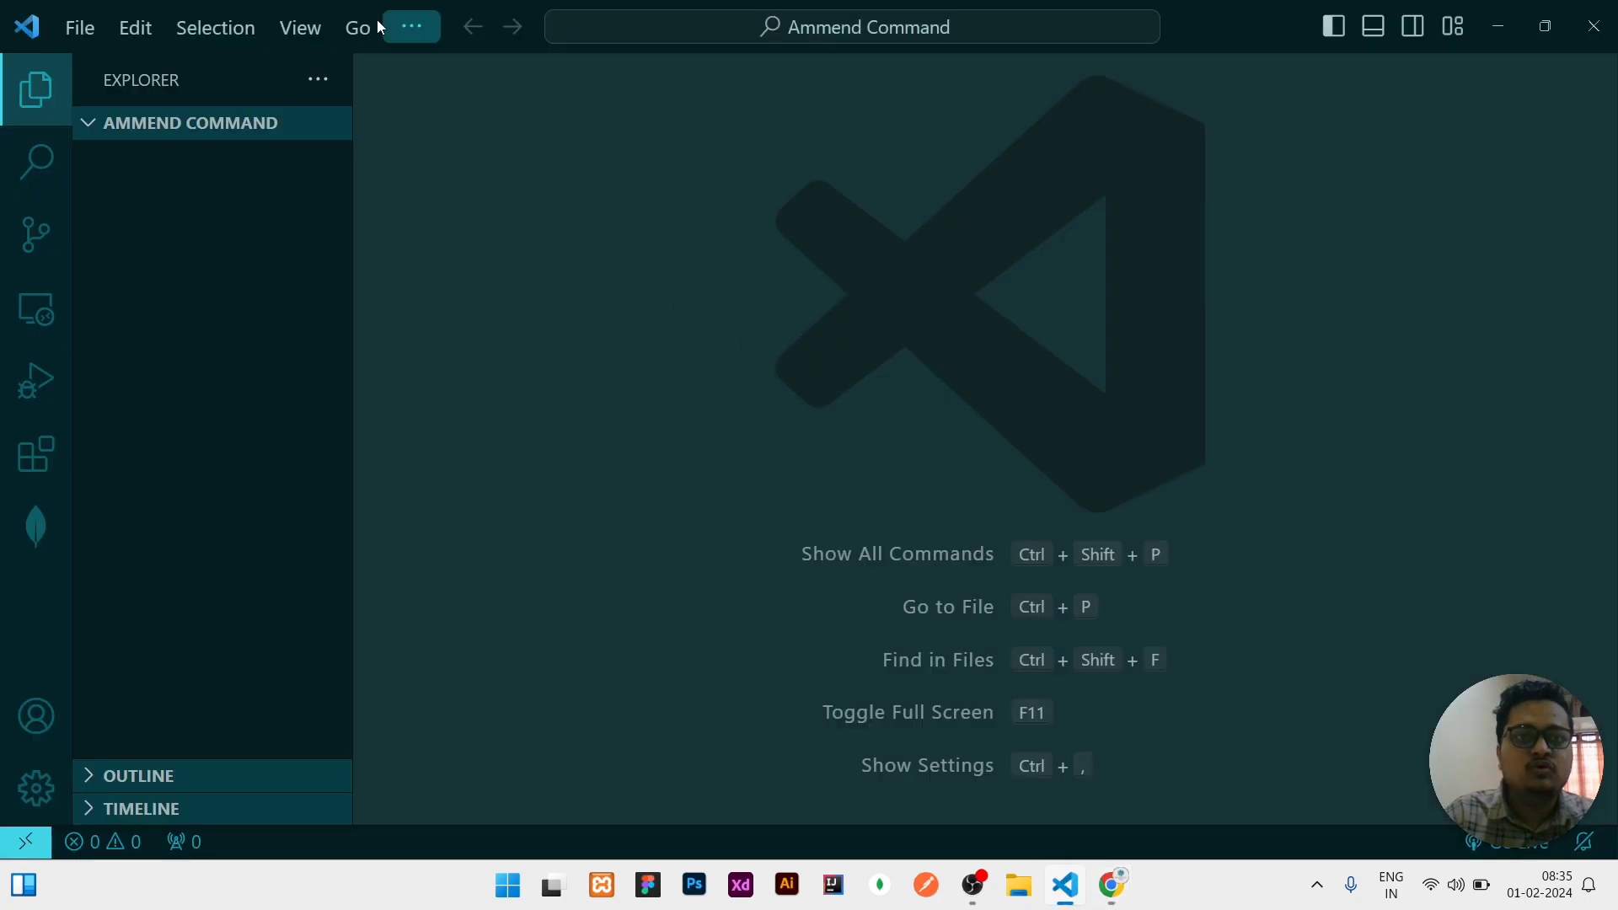
click(411, 27)
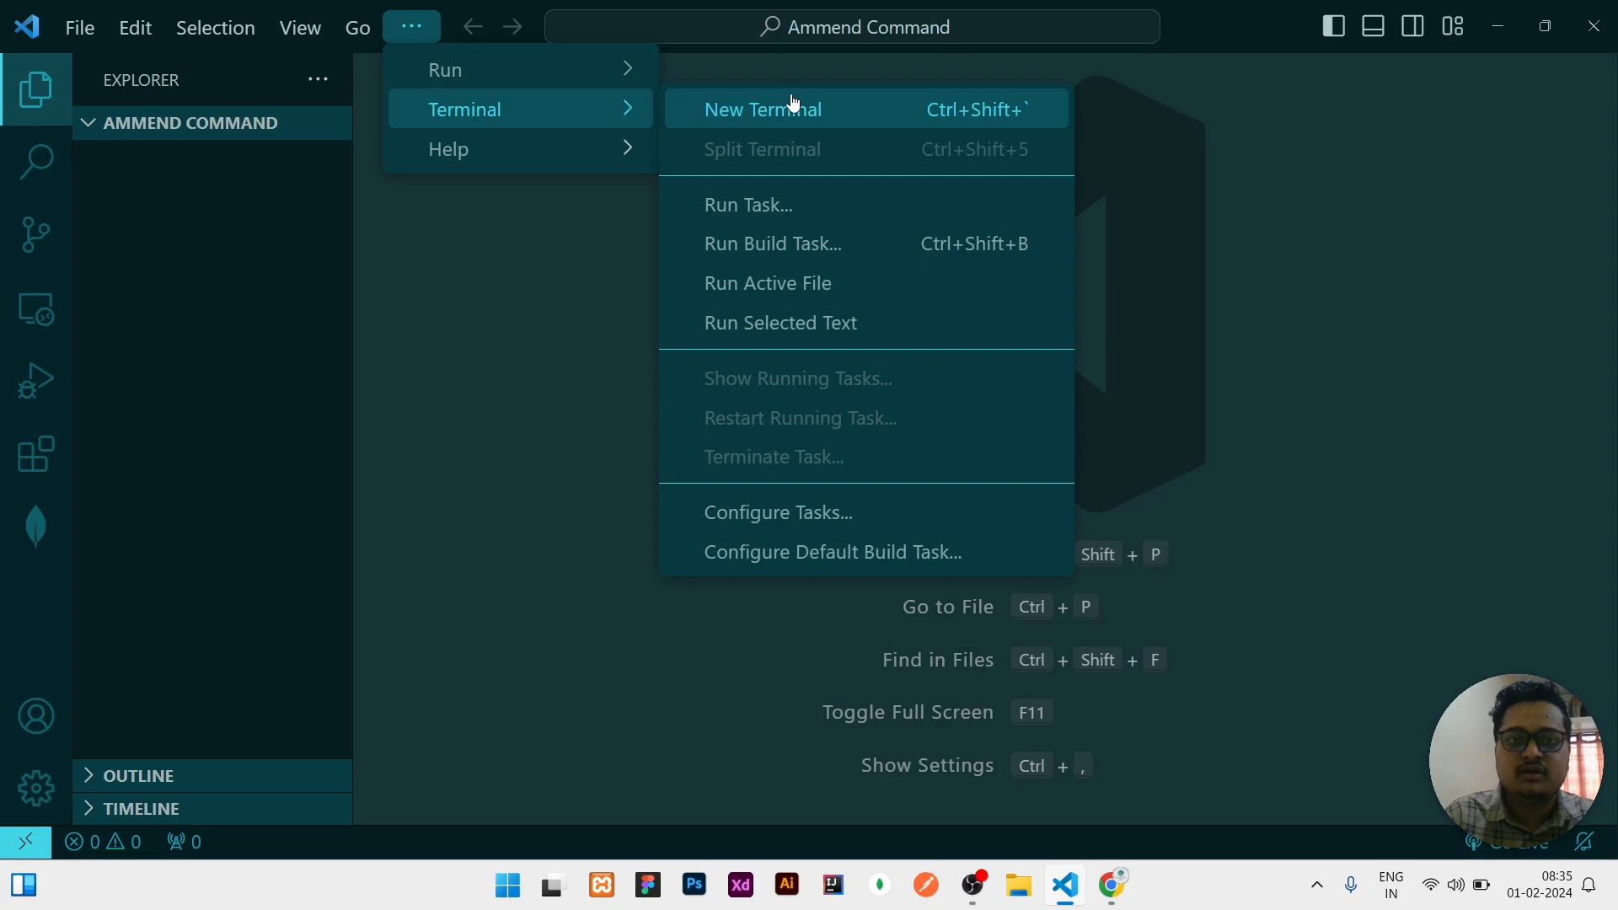
click(761, 108)
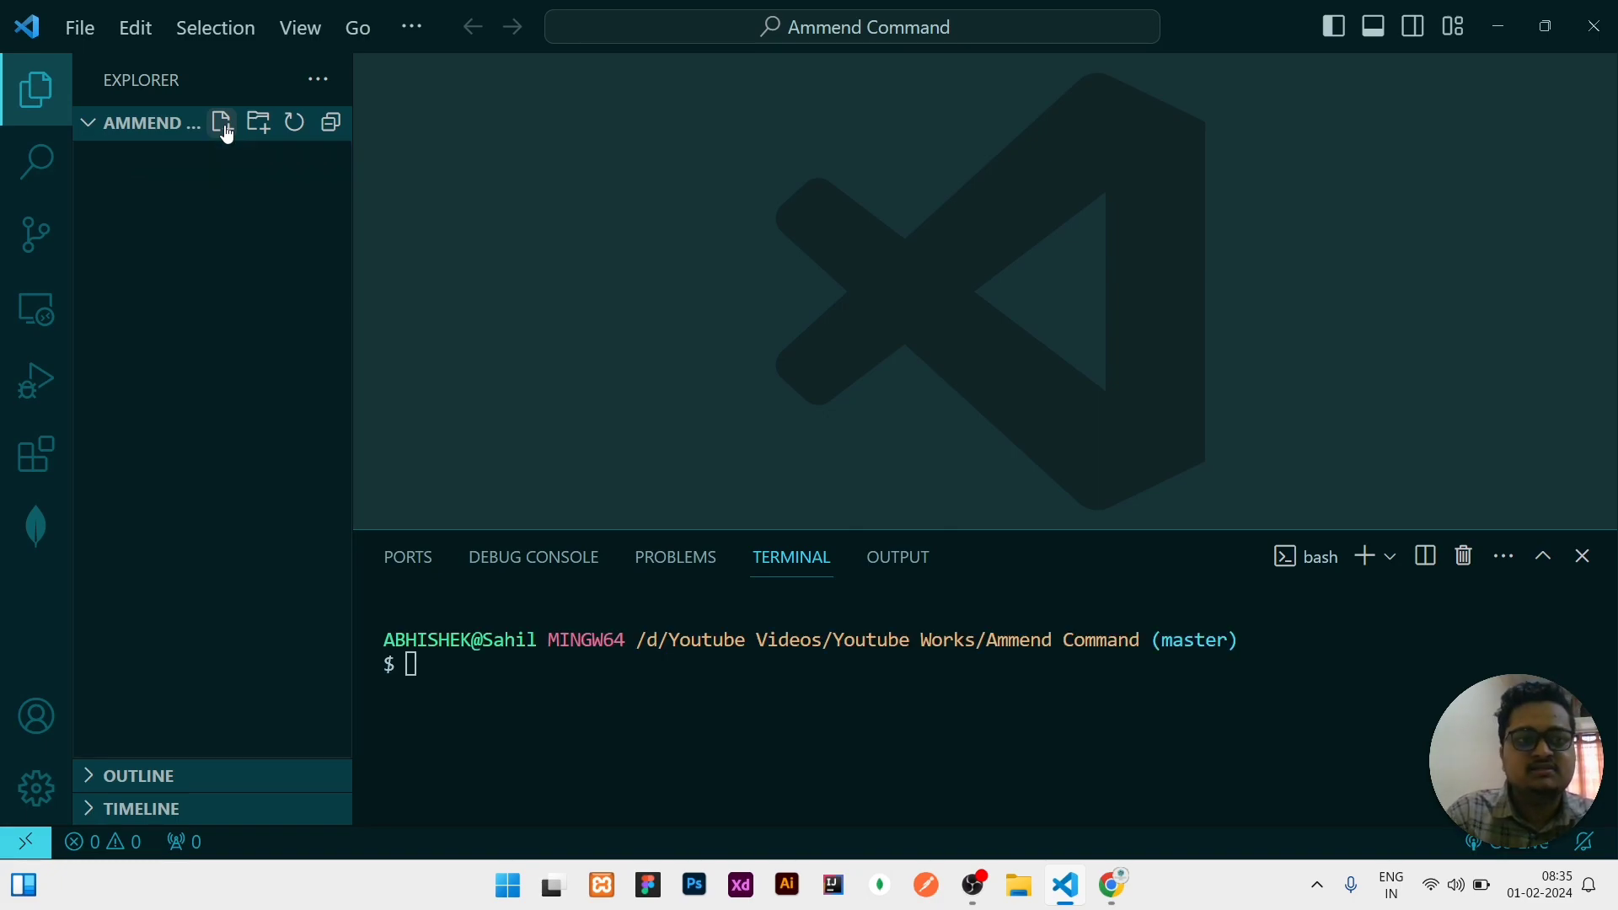
- Create demo.txt containing 'Subscribe to Web Coder Abhishek'
click(223, 121)
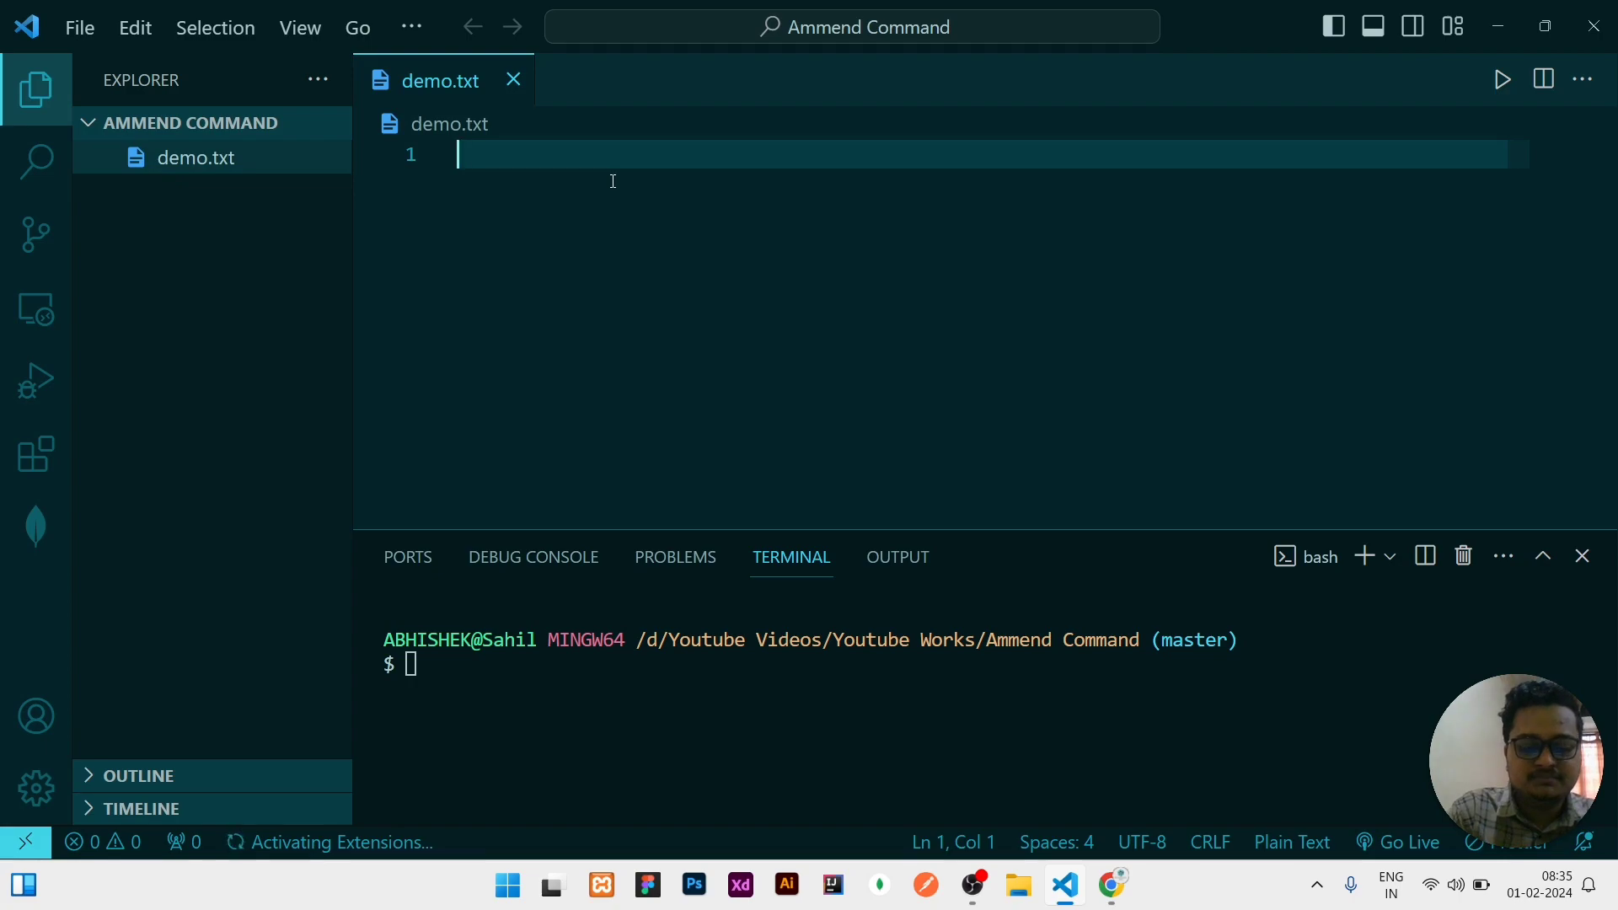
text(Subscribe)
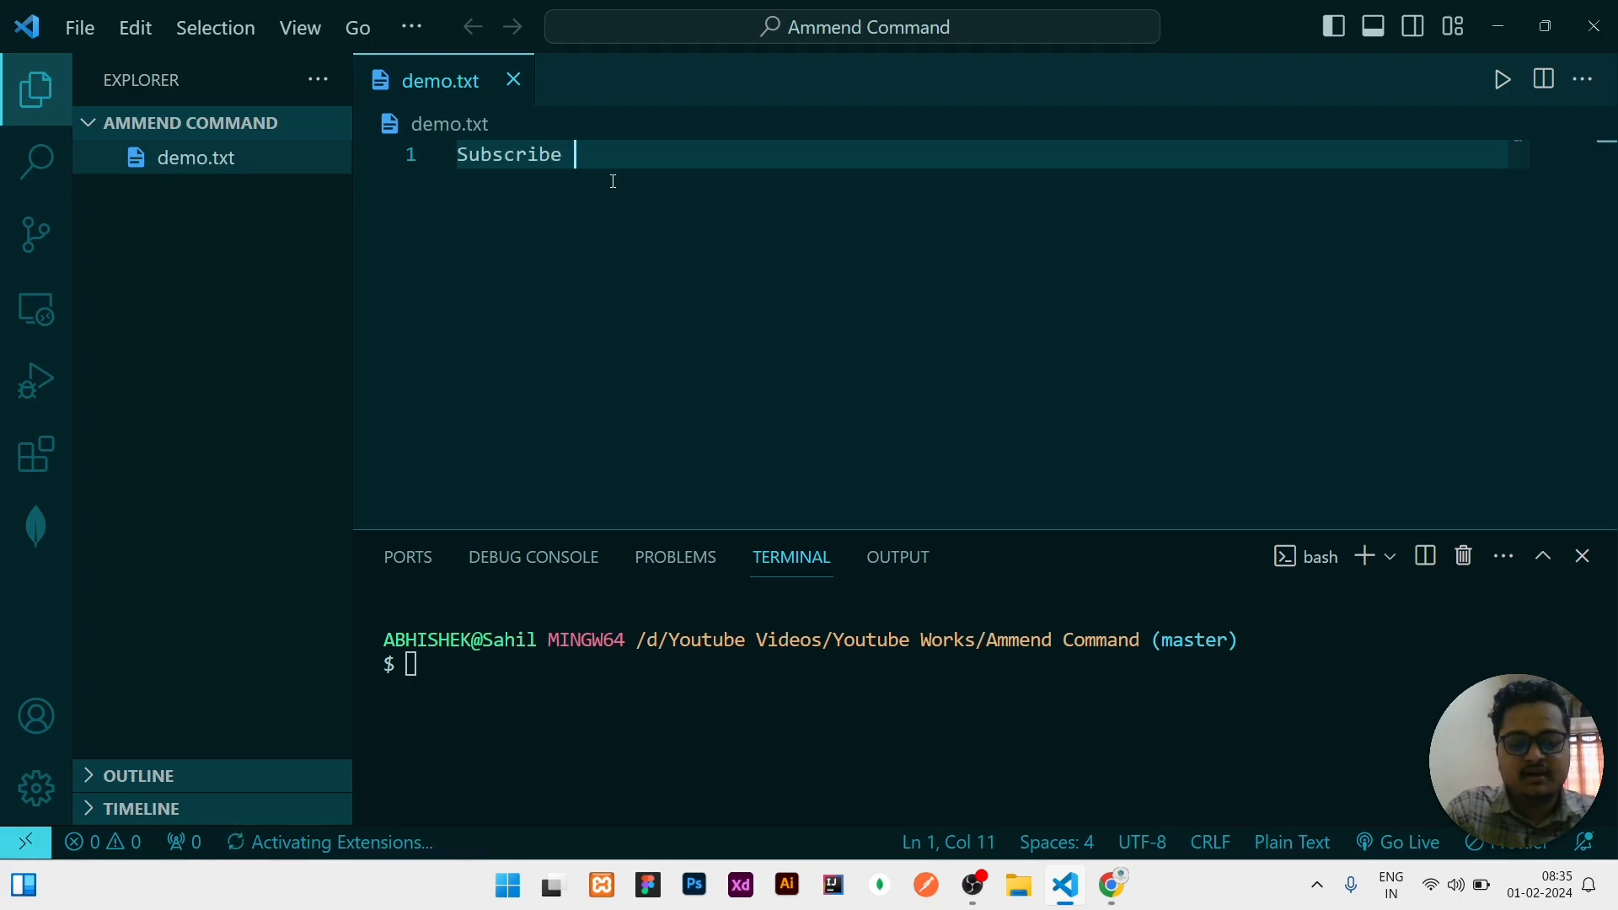
text(to Web Cod)
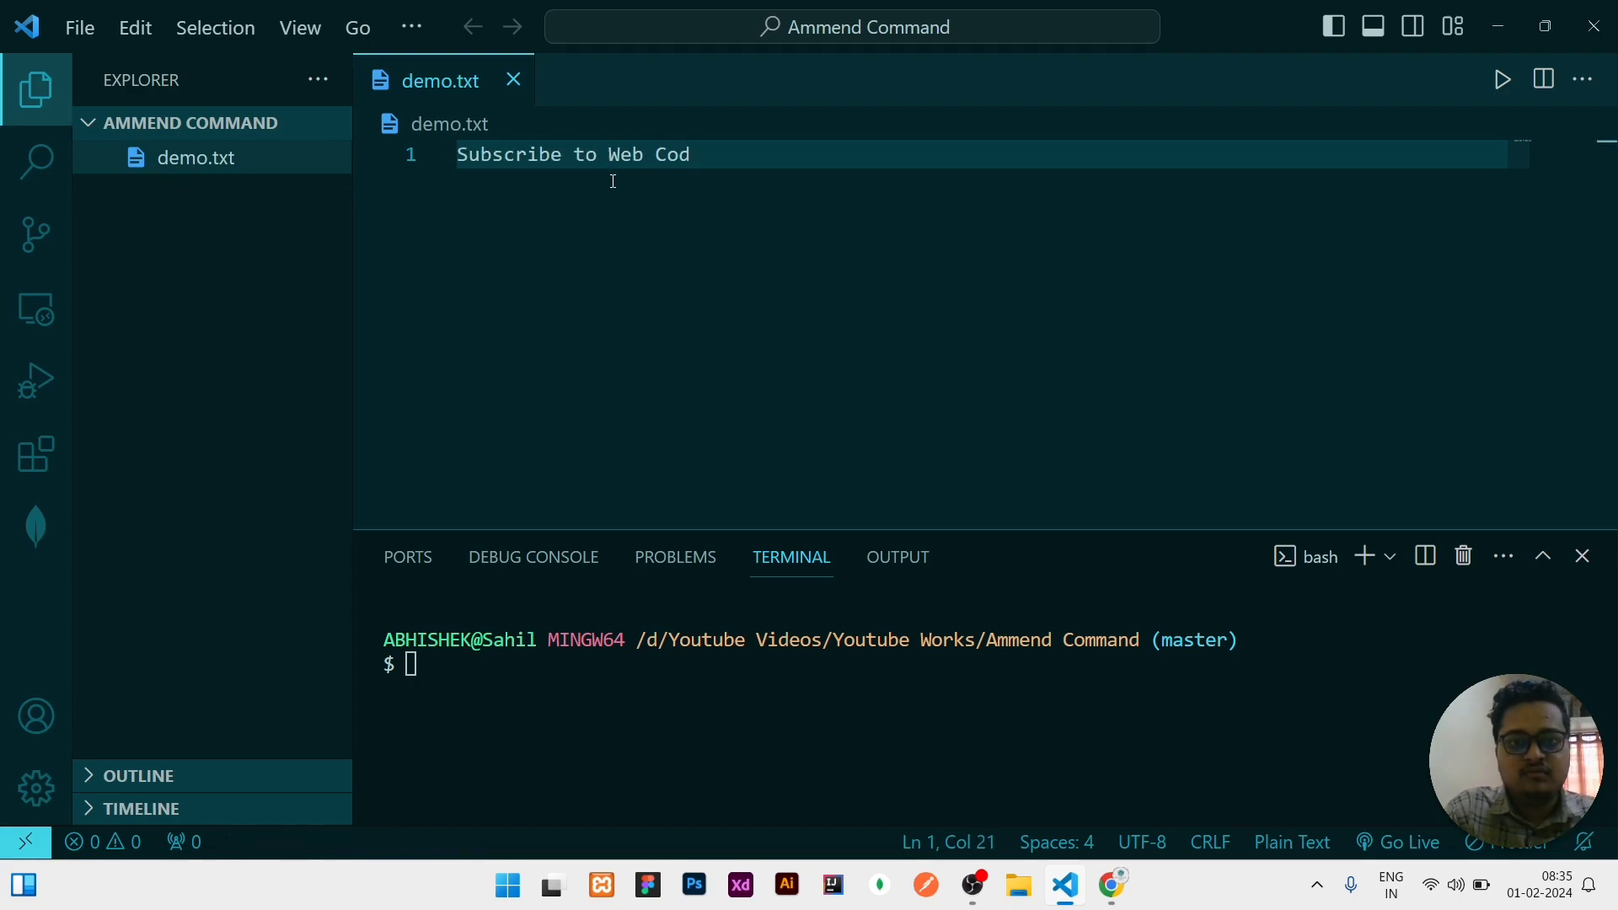
text(er Abhishek)
click(990, 662)
text(git add .)
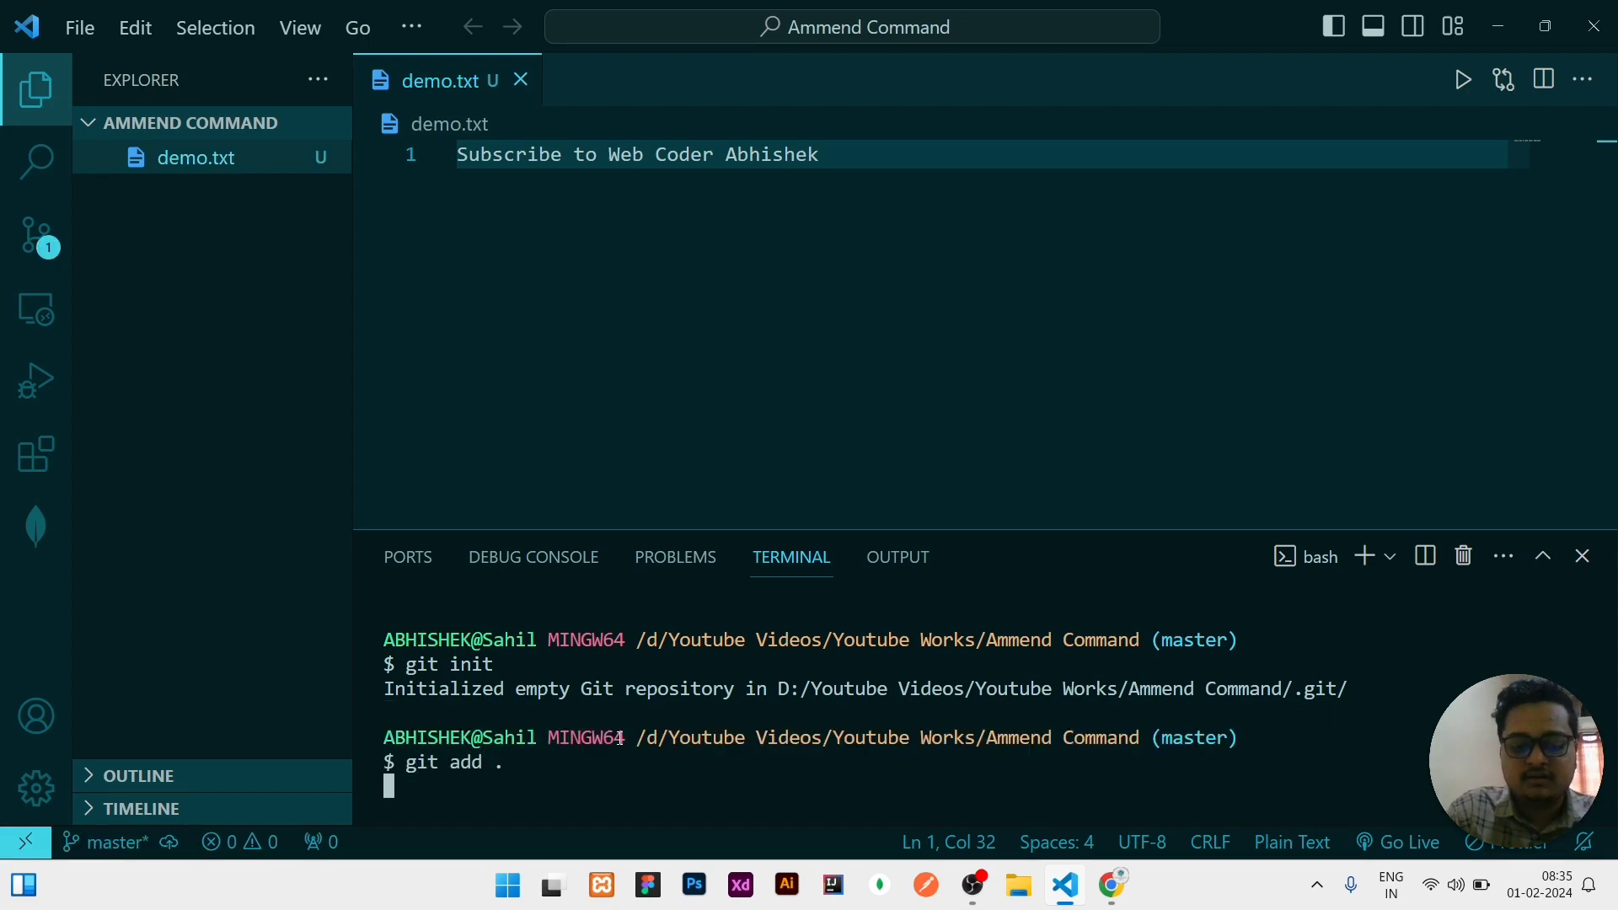
- Stage all files and commit them with the message 'Subscribe text'
key(Return)
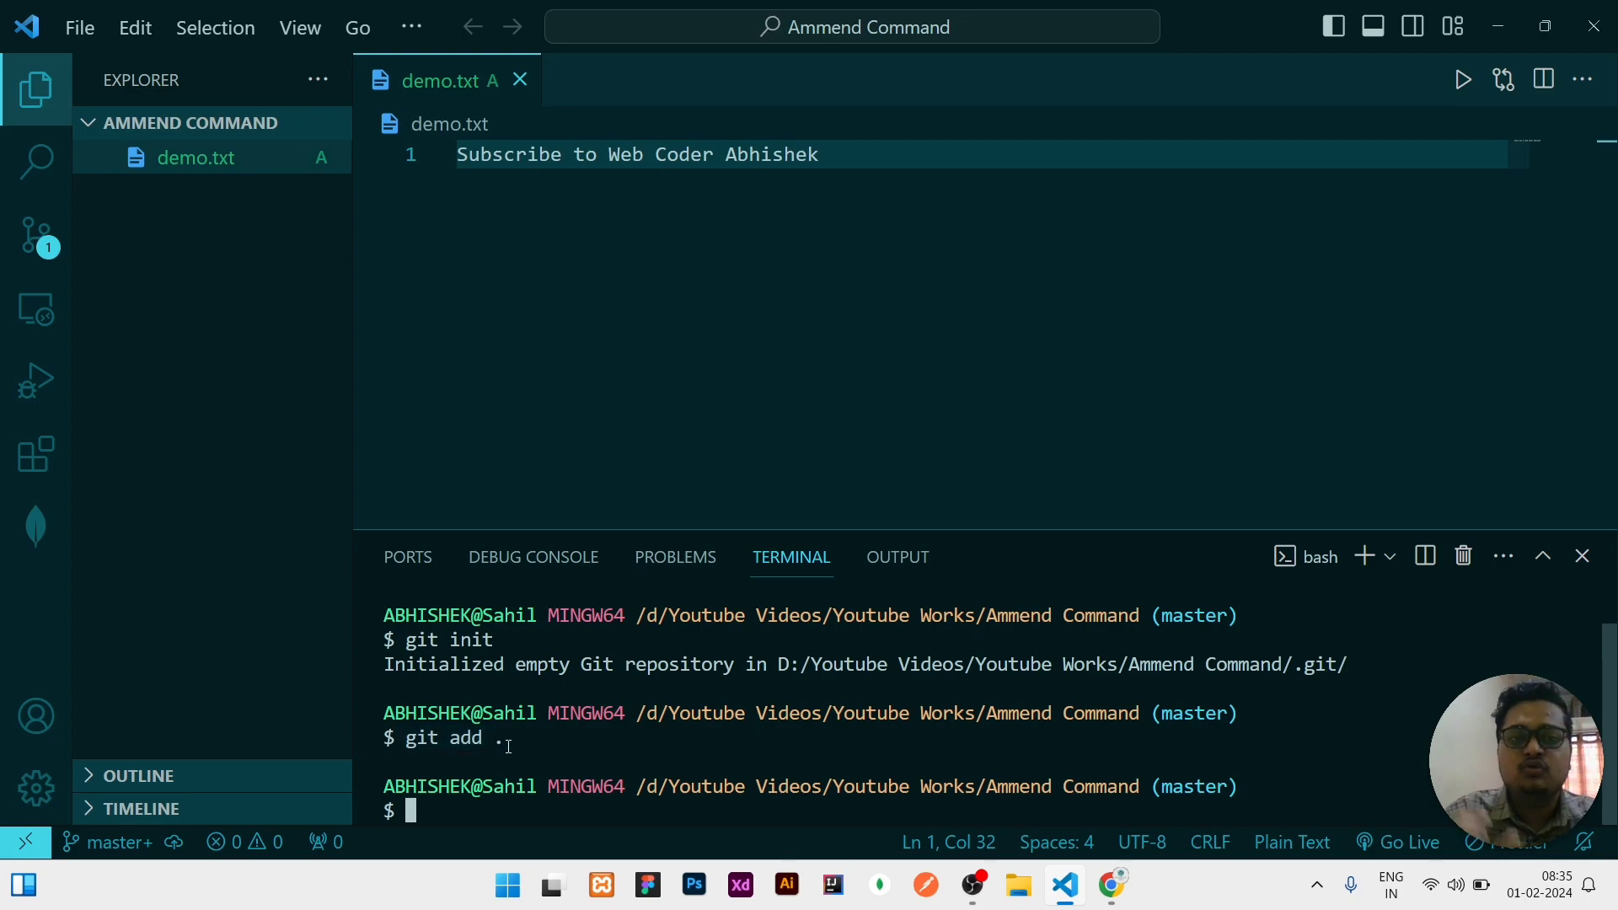
text(git)
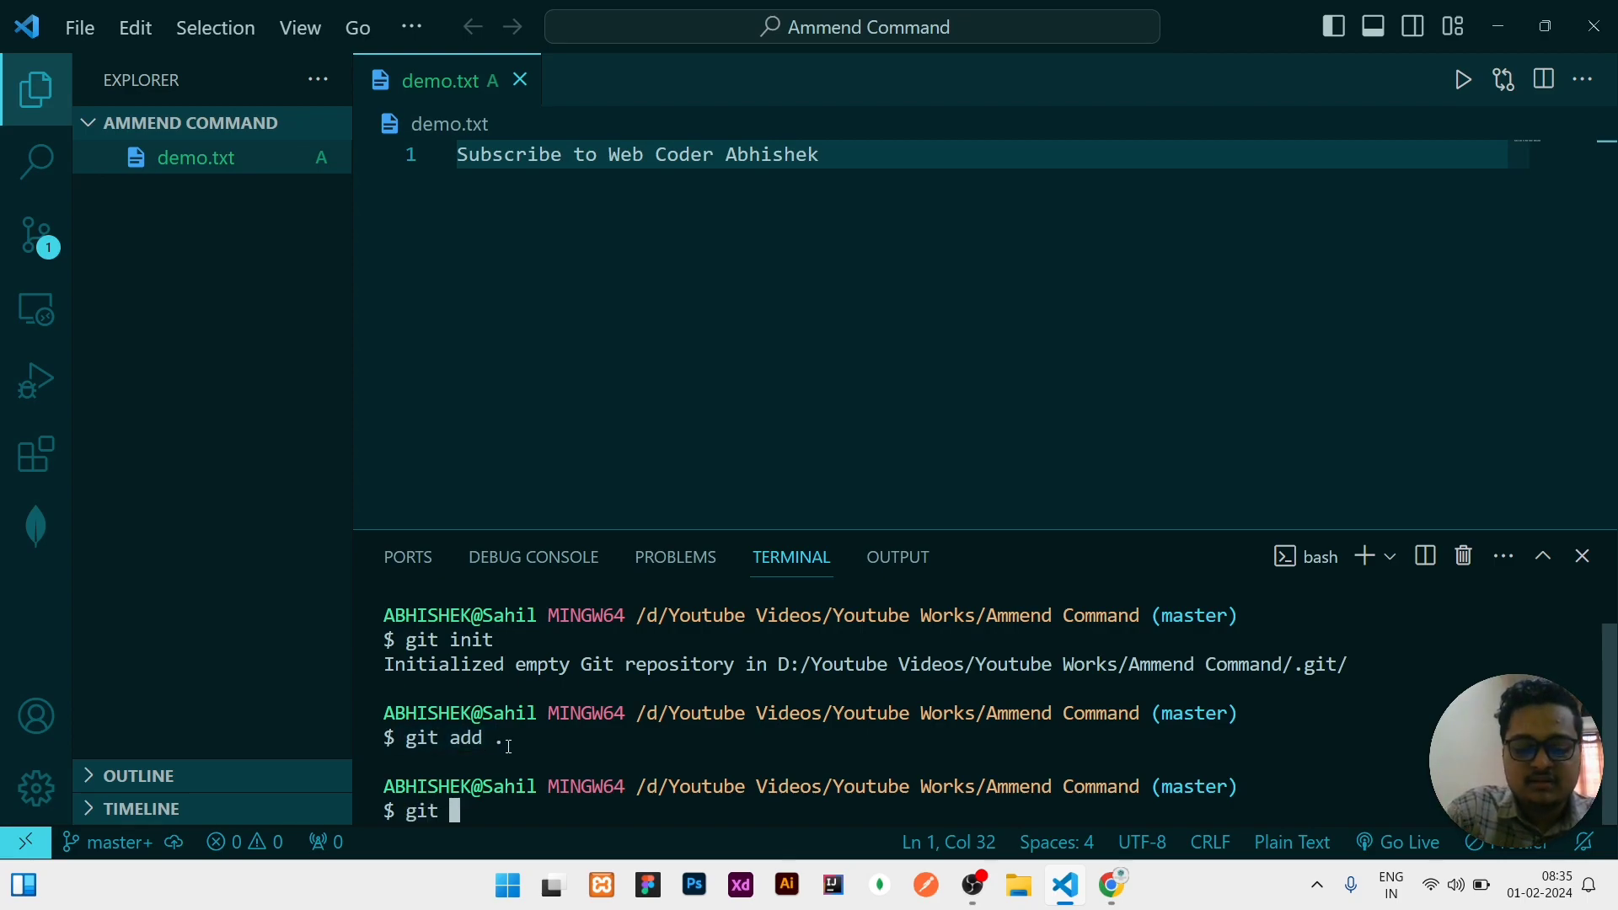
text(commit -m)
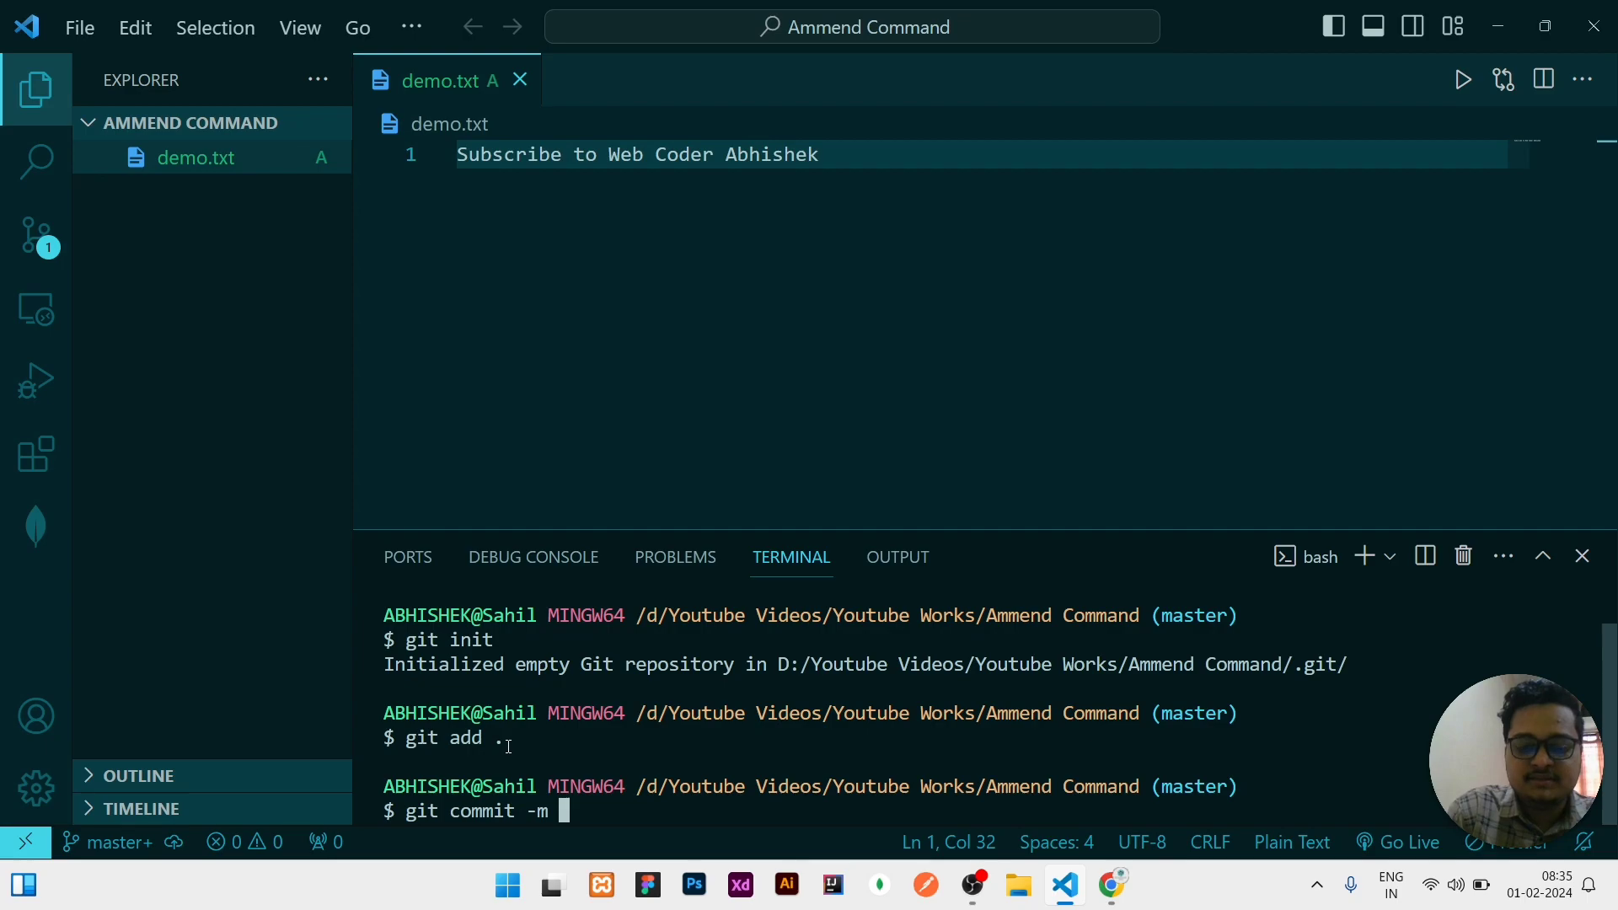
text("")
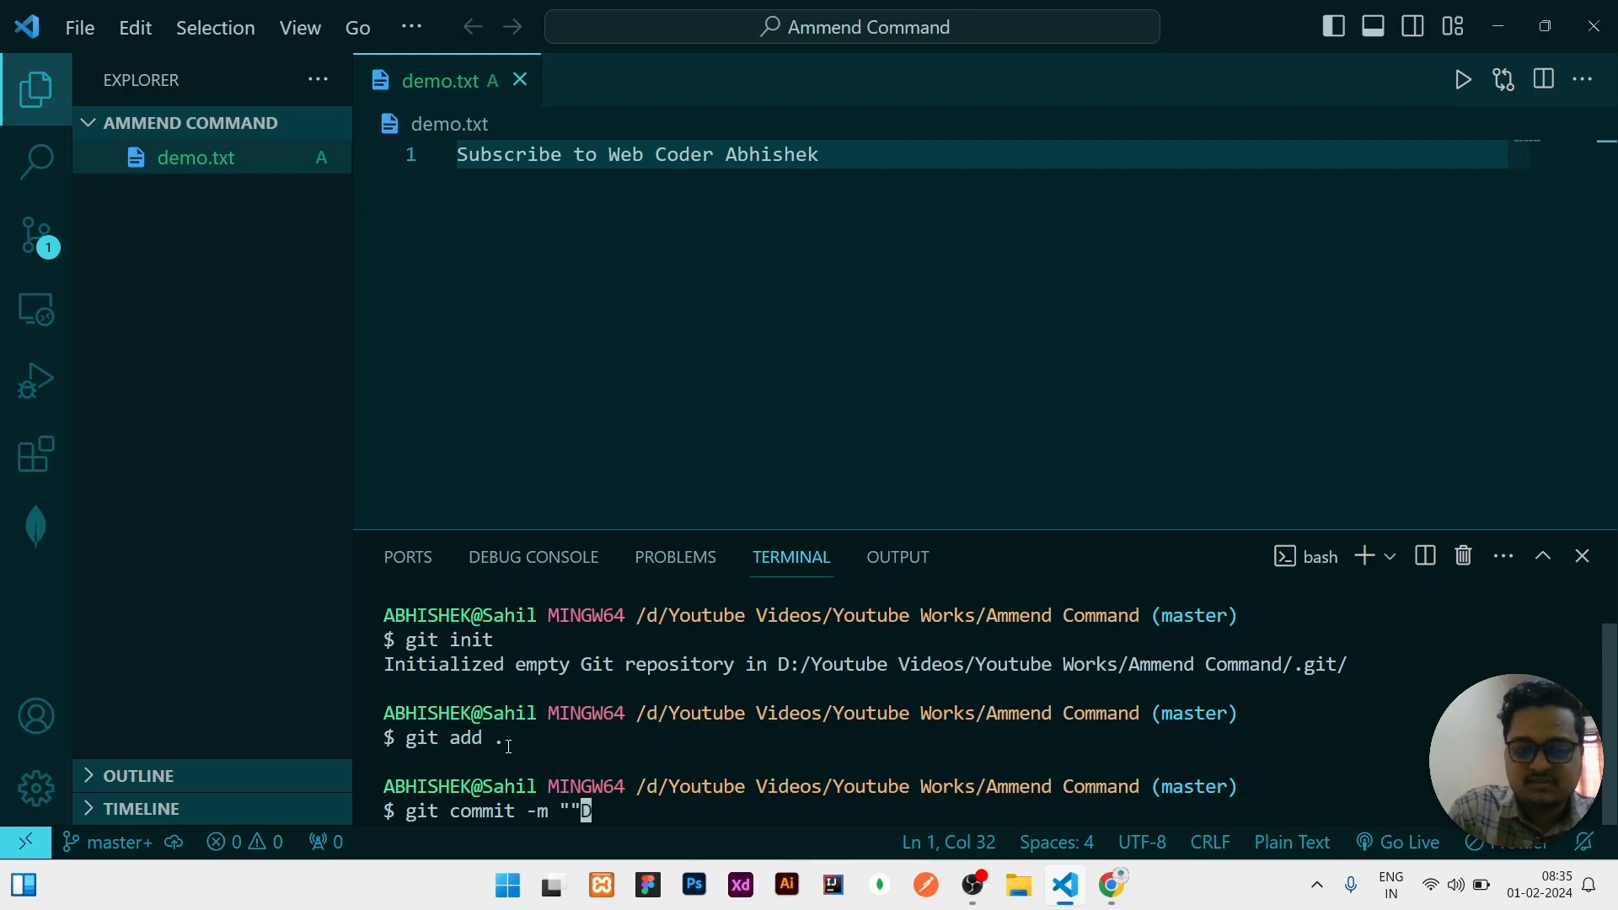
text(Su)
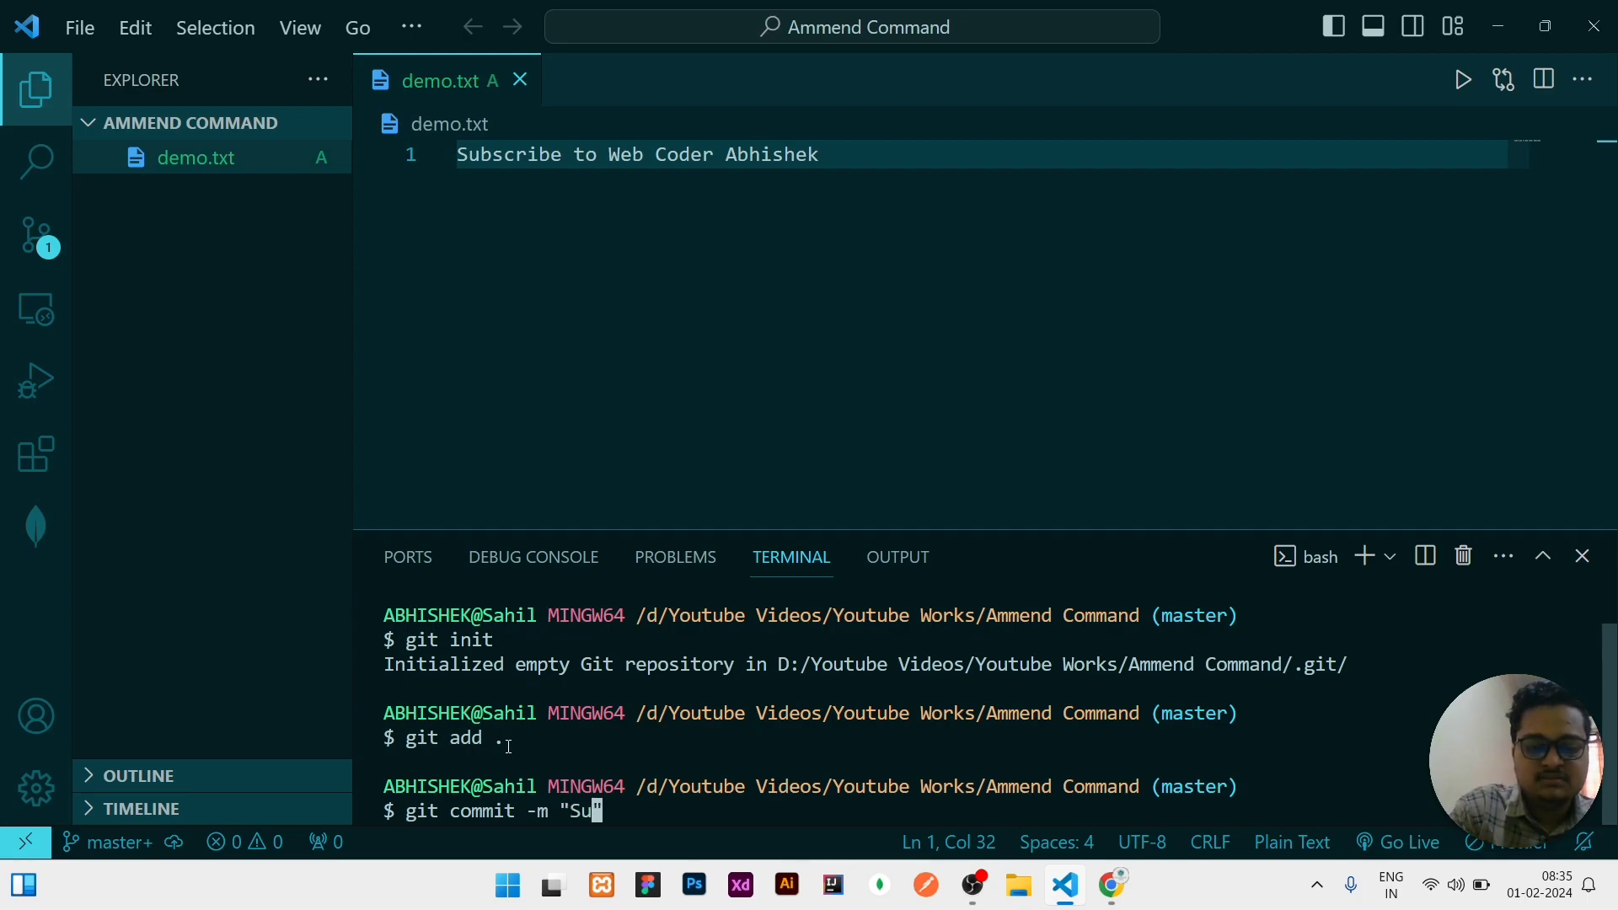
text(bscribe text")
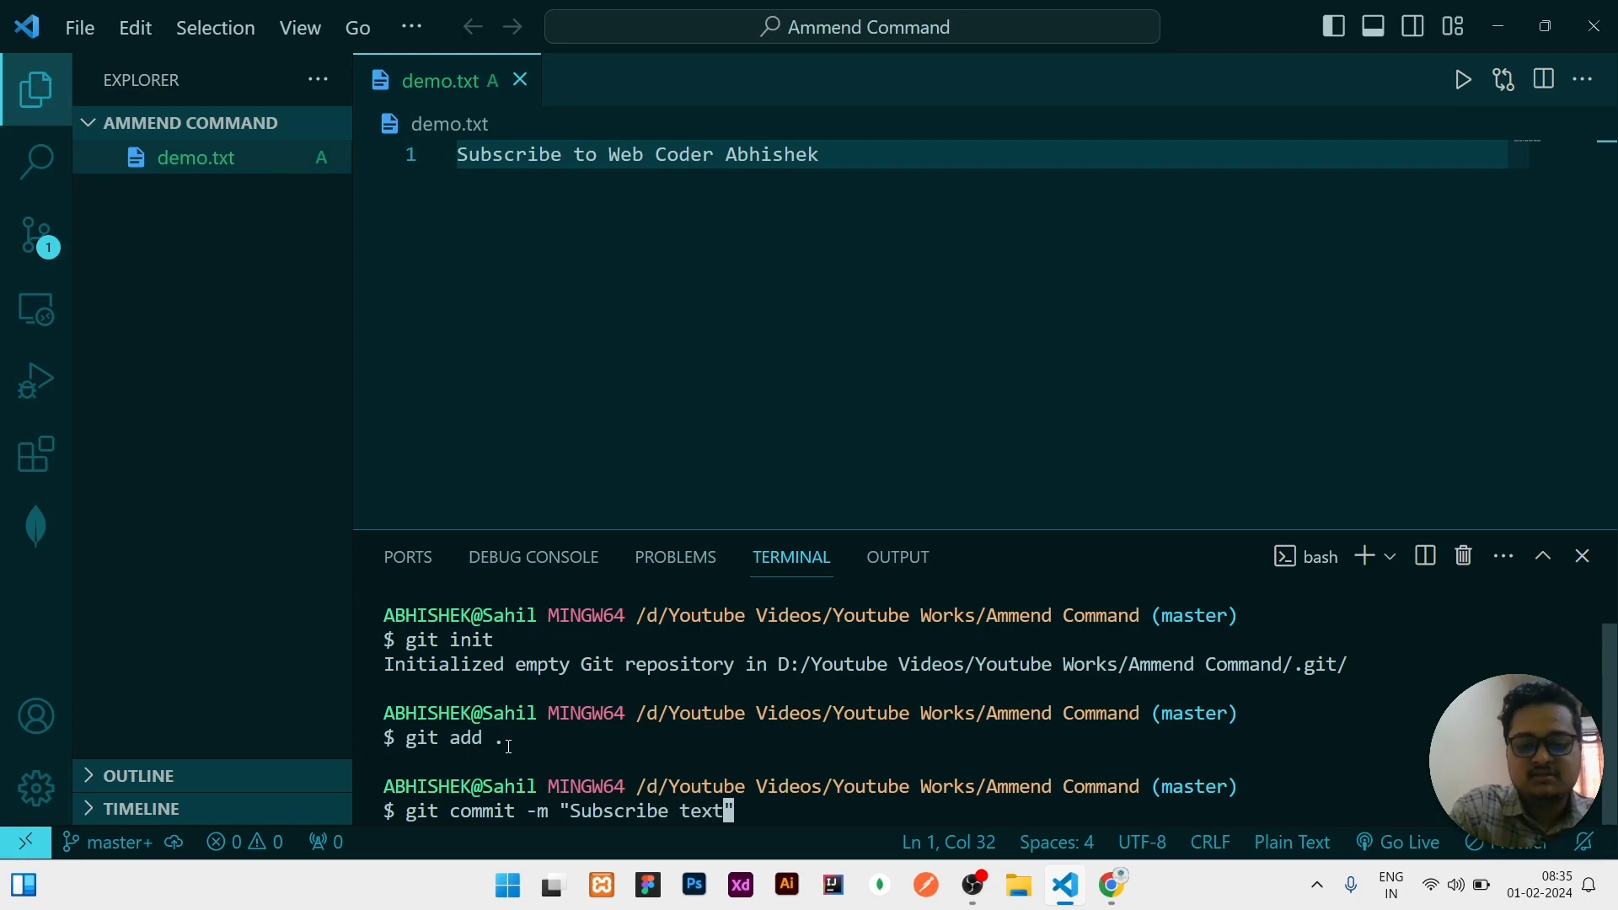
key(Return)
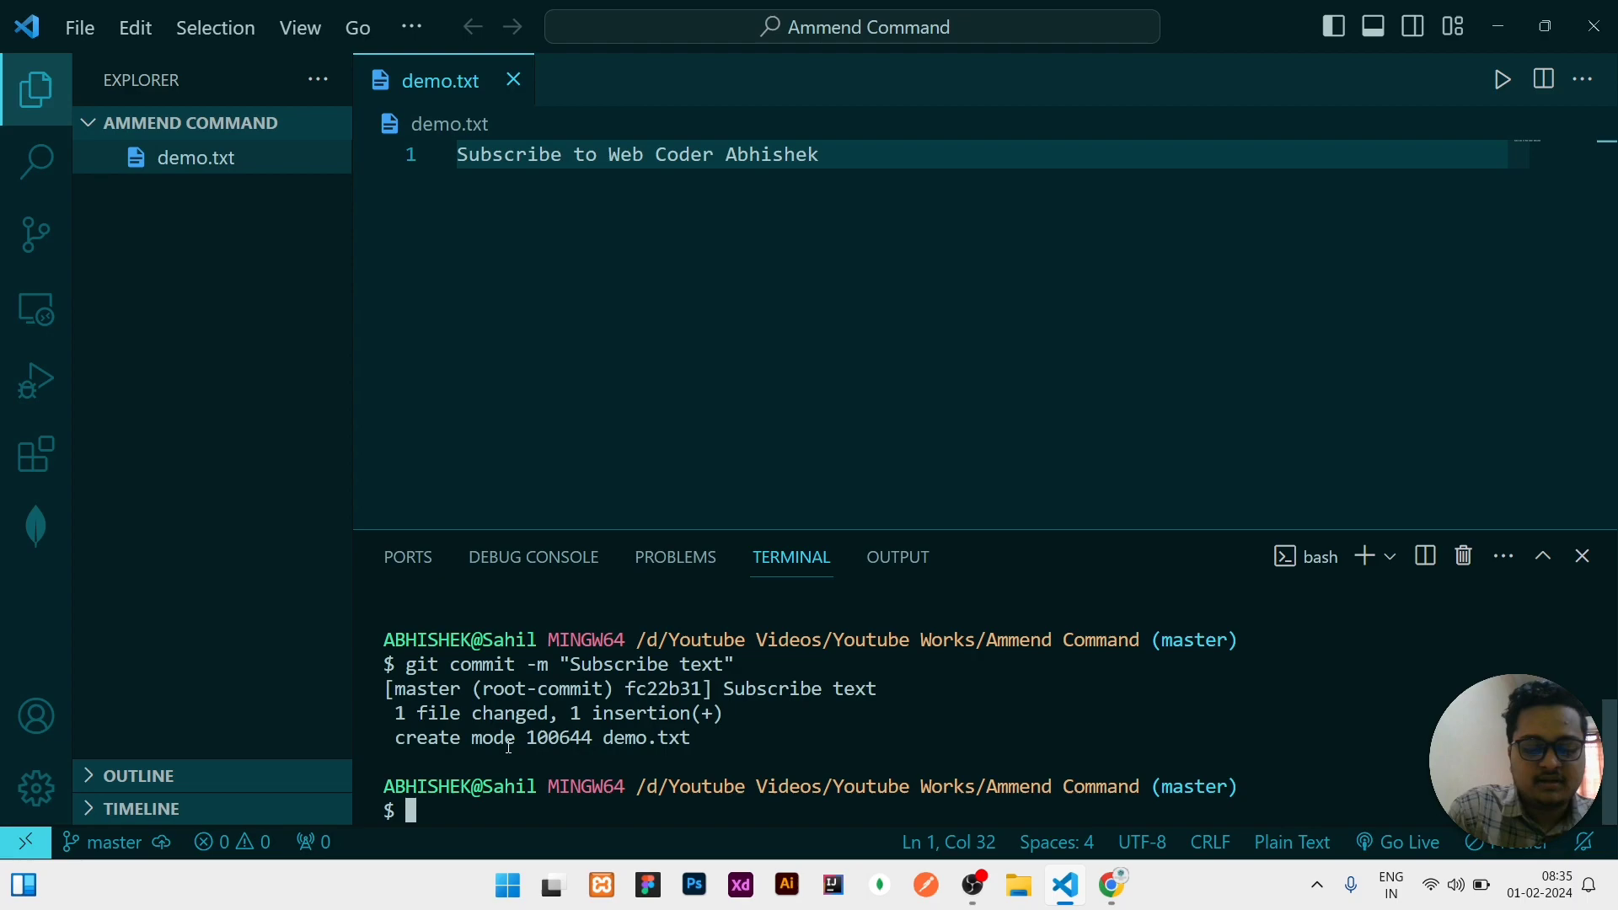
- Add the GitHub demo repository as the origin remote and start the git log command
text(git remote add origin https://github.com/Abhisheknayak-programer/demo.git)
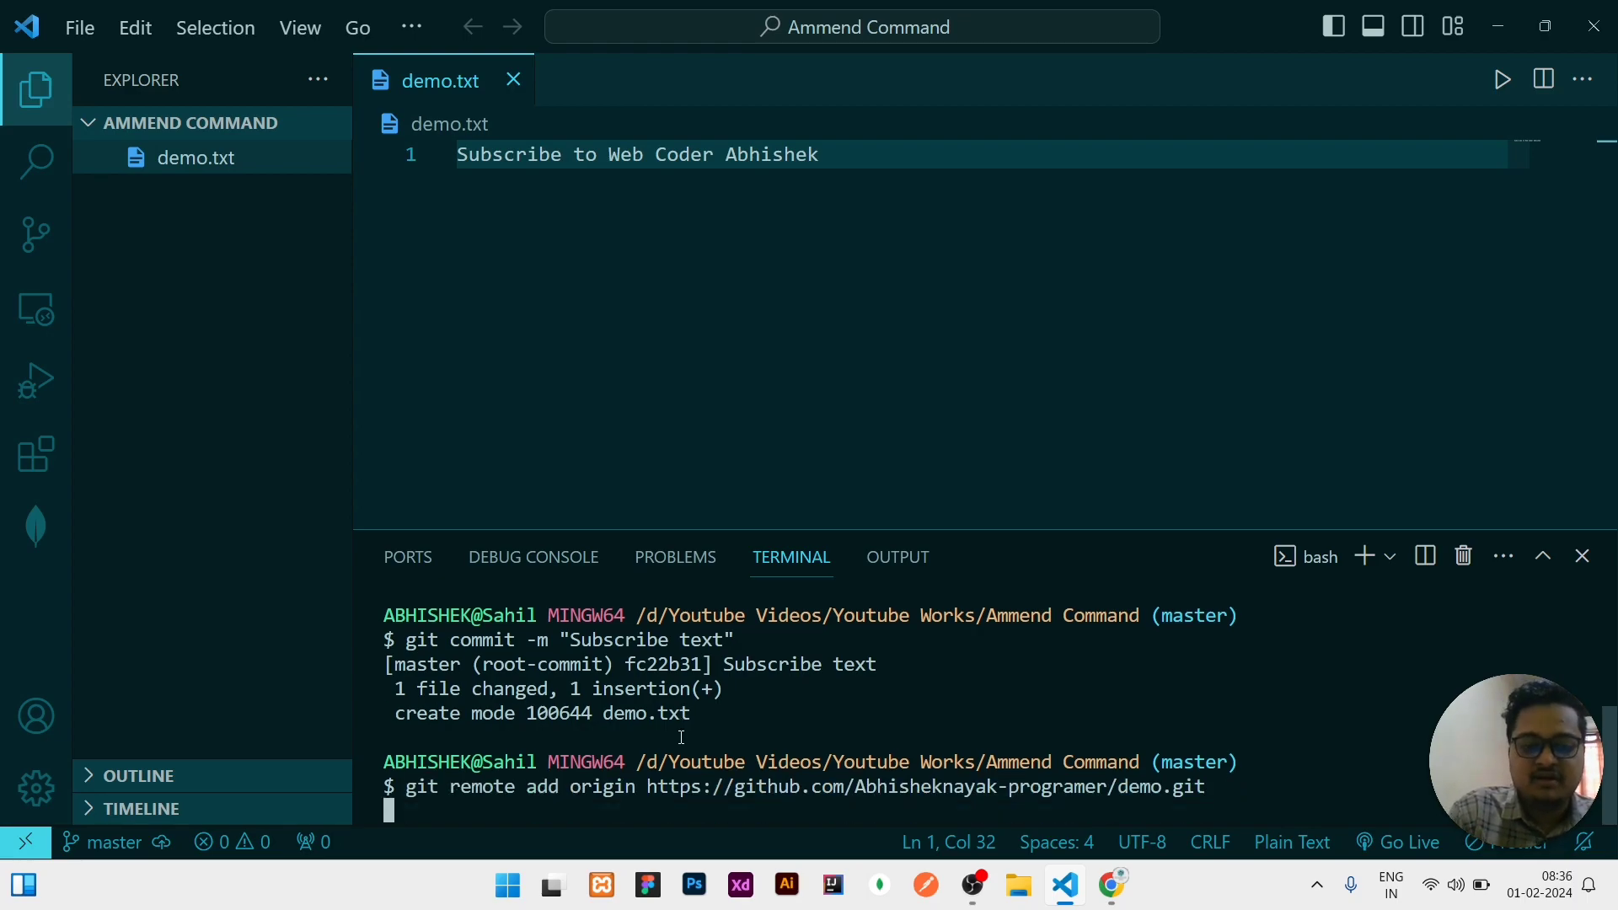
text(git lo)
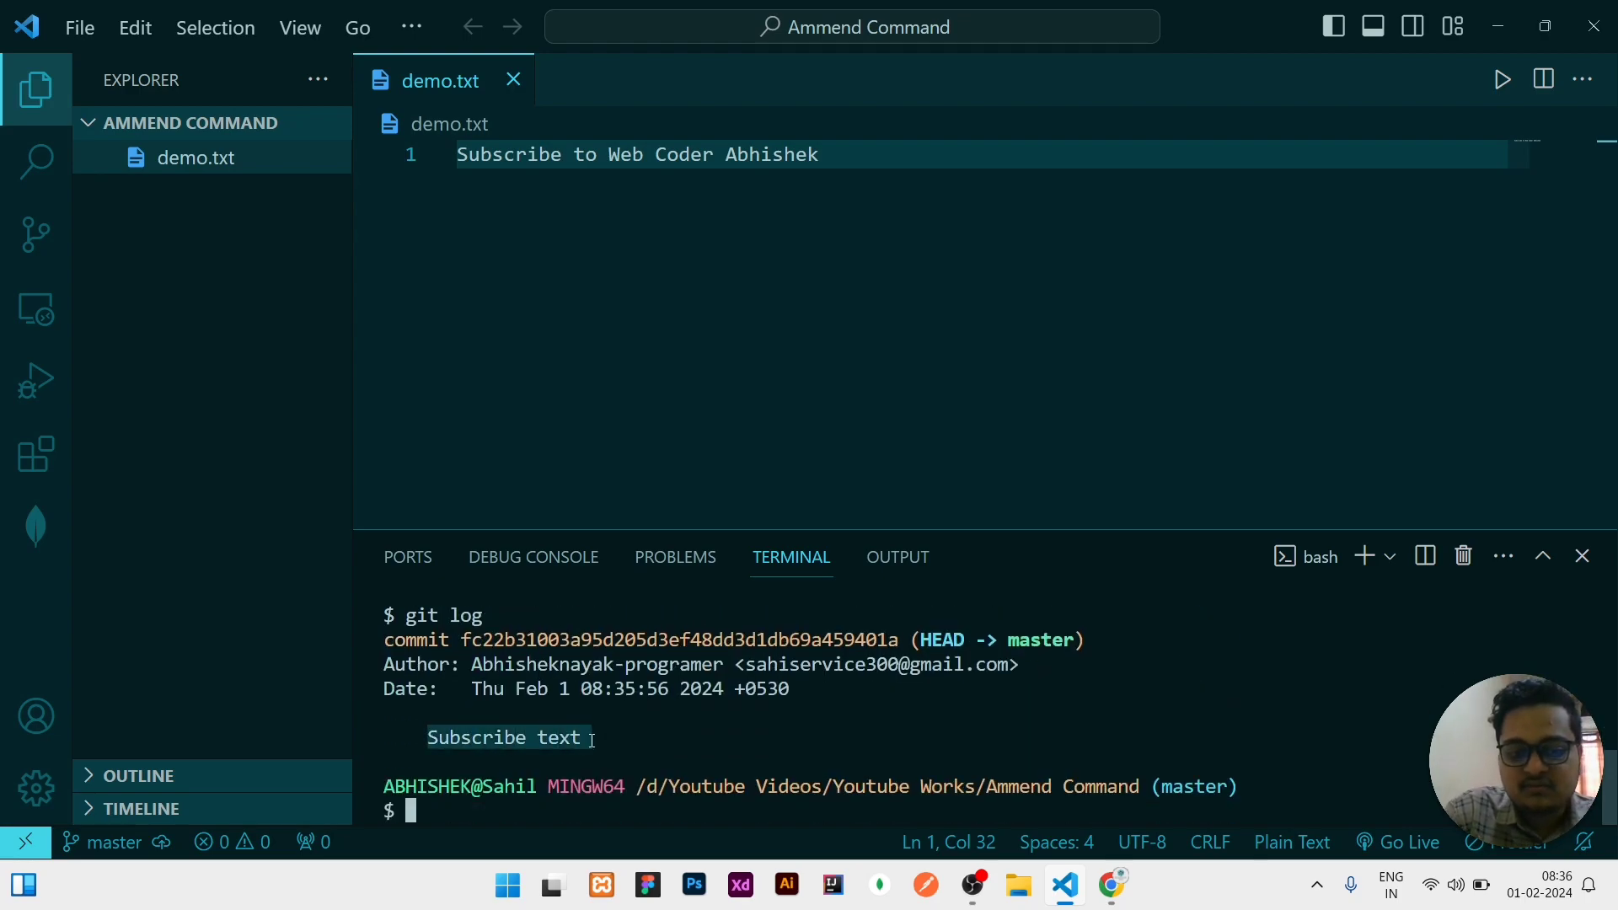
- Run git commit --amend so COMMIT_EDITMSG opens for editing
text(gi)
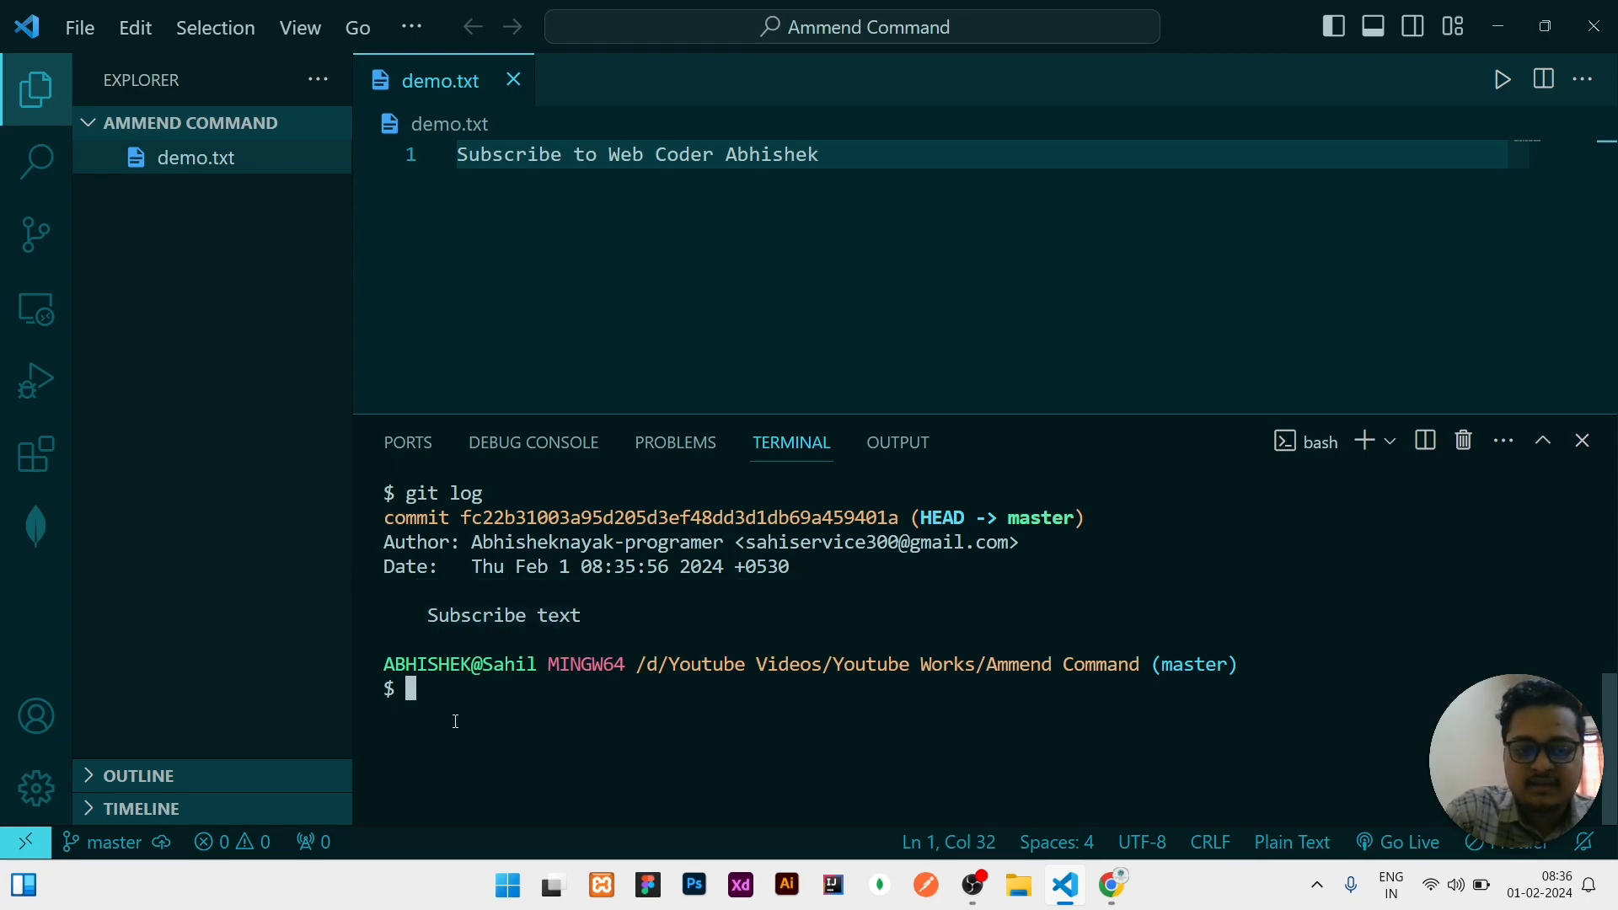
text(git)
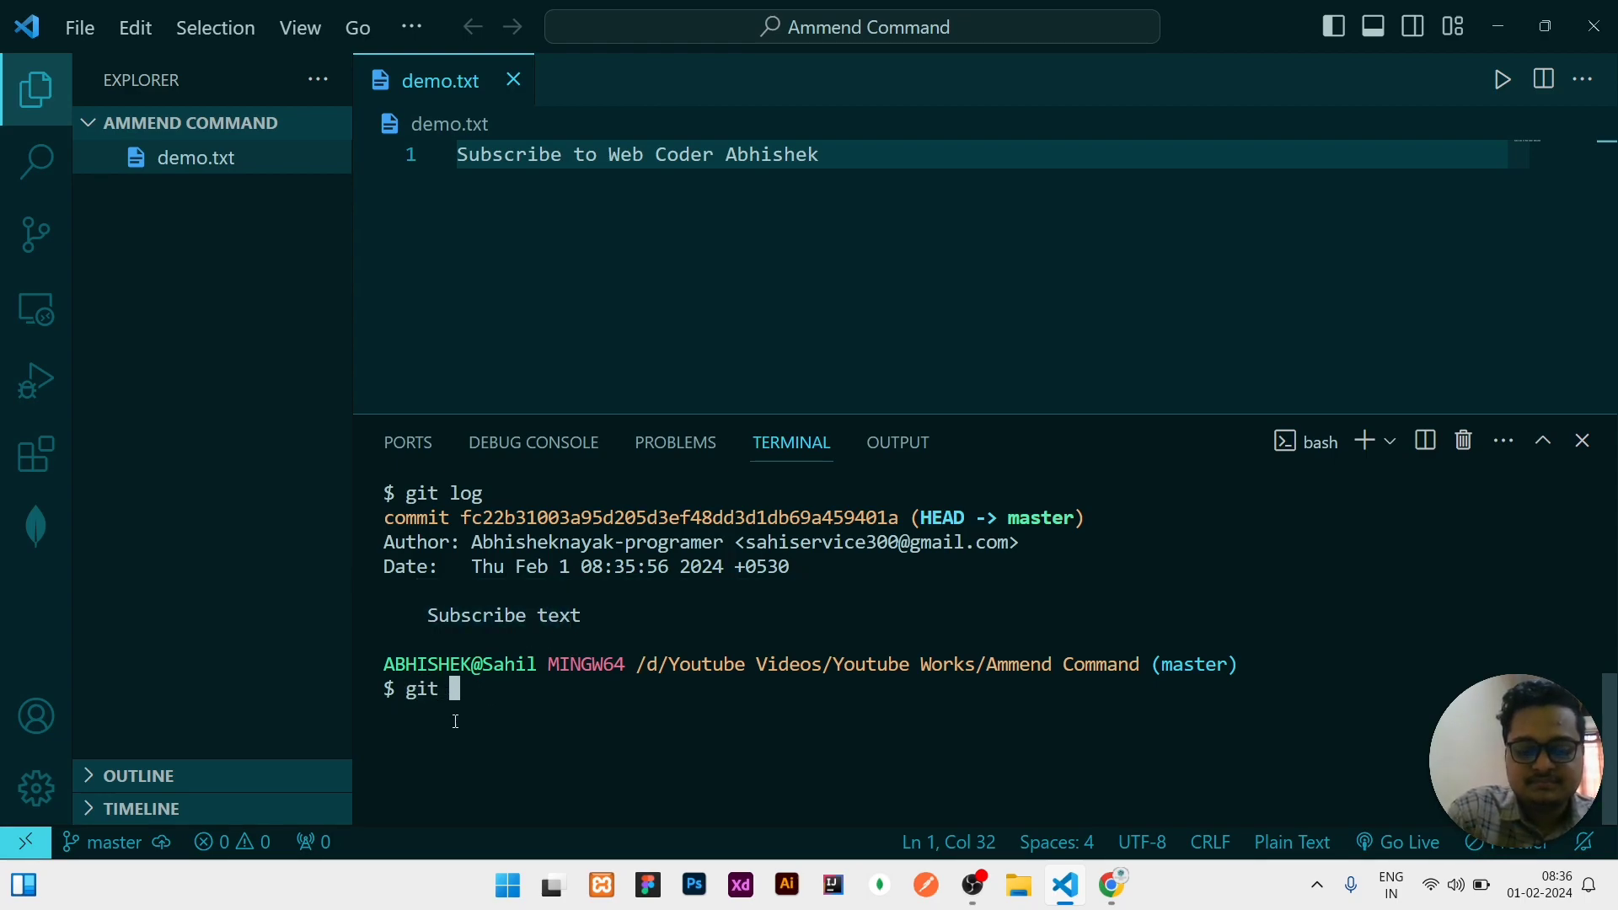
text(commit)
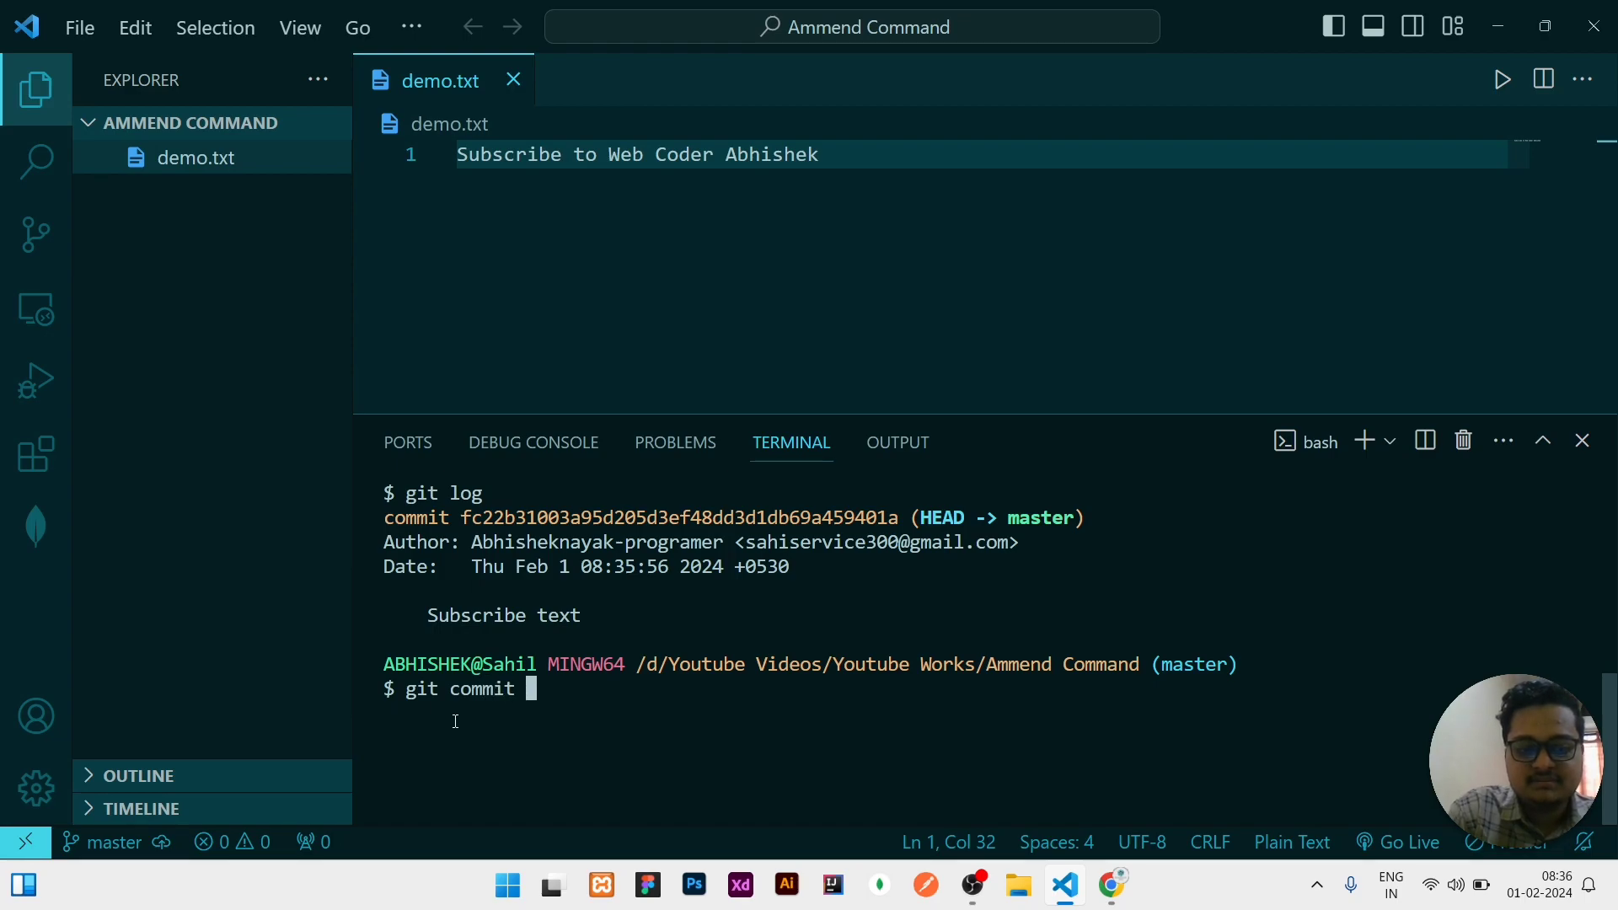
text(--amend)
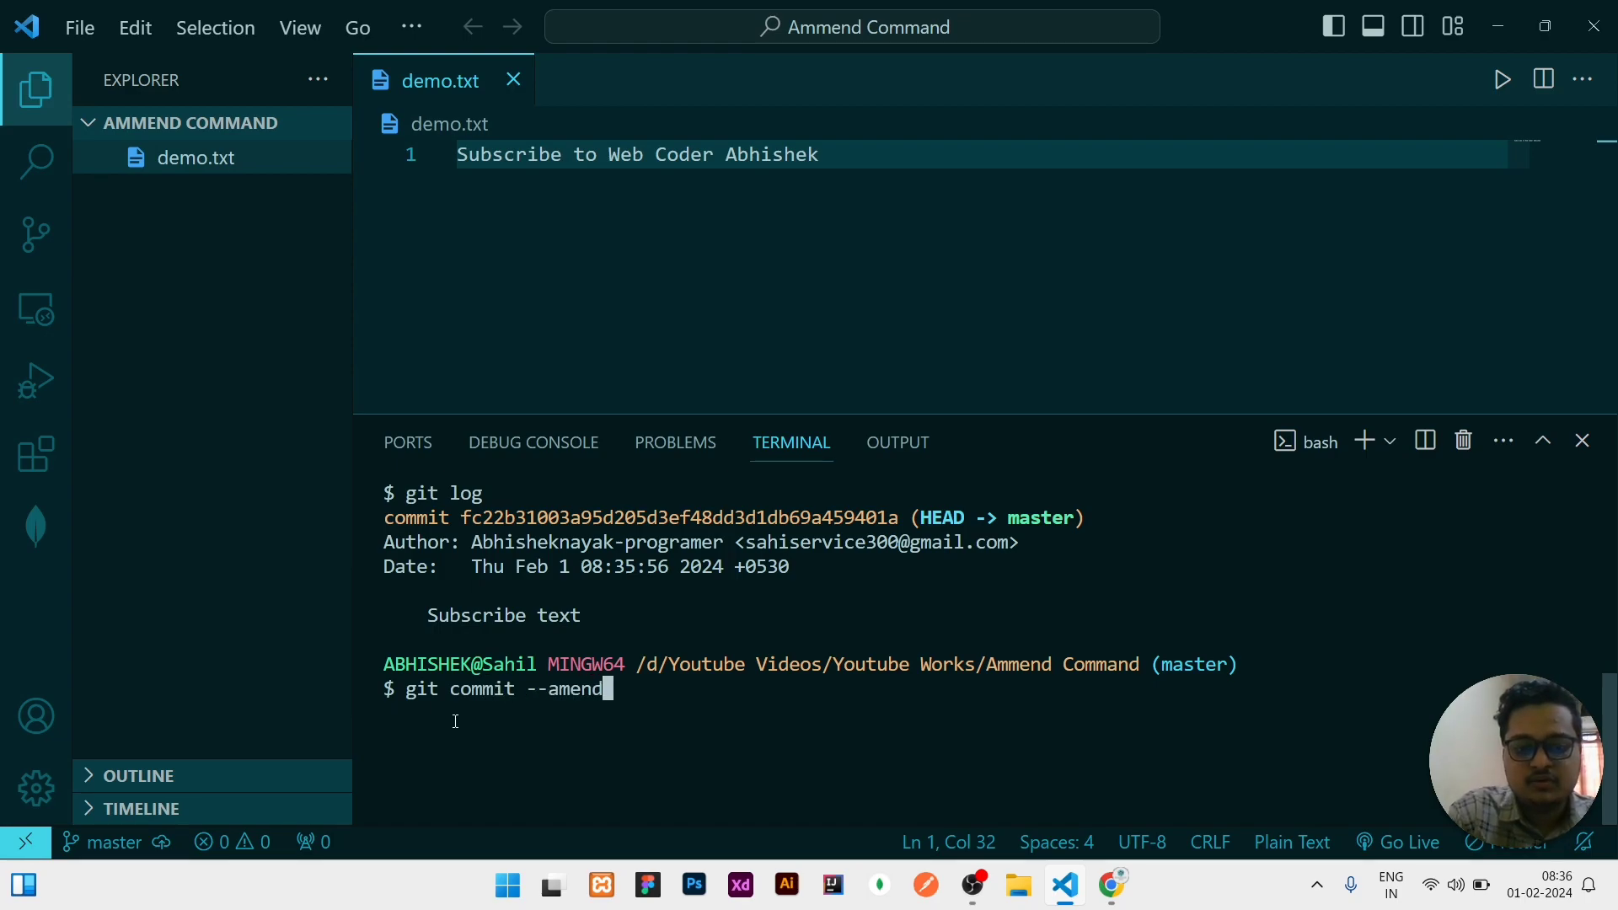
key(Return)
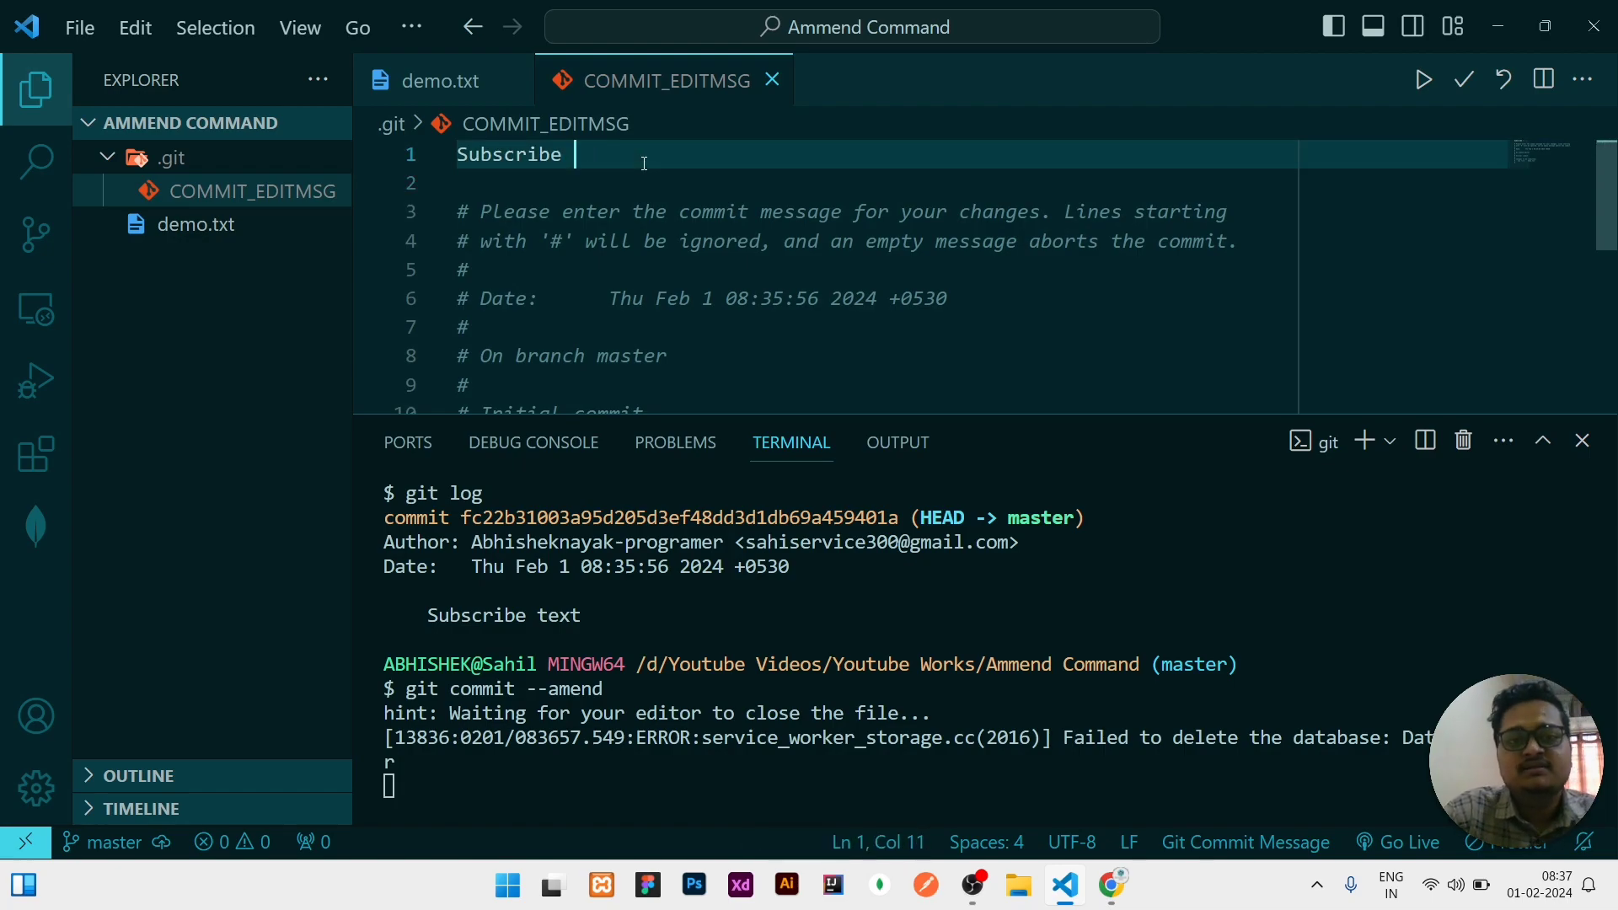
- Change the commit message to 'Subscribe my channel text' and accept it to finish the amend
text(my channel)
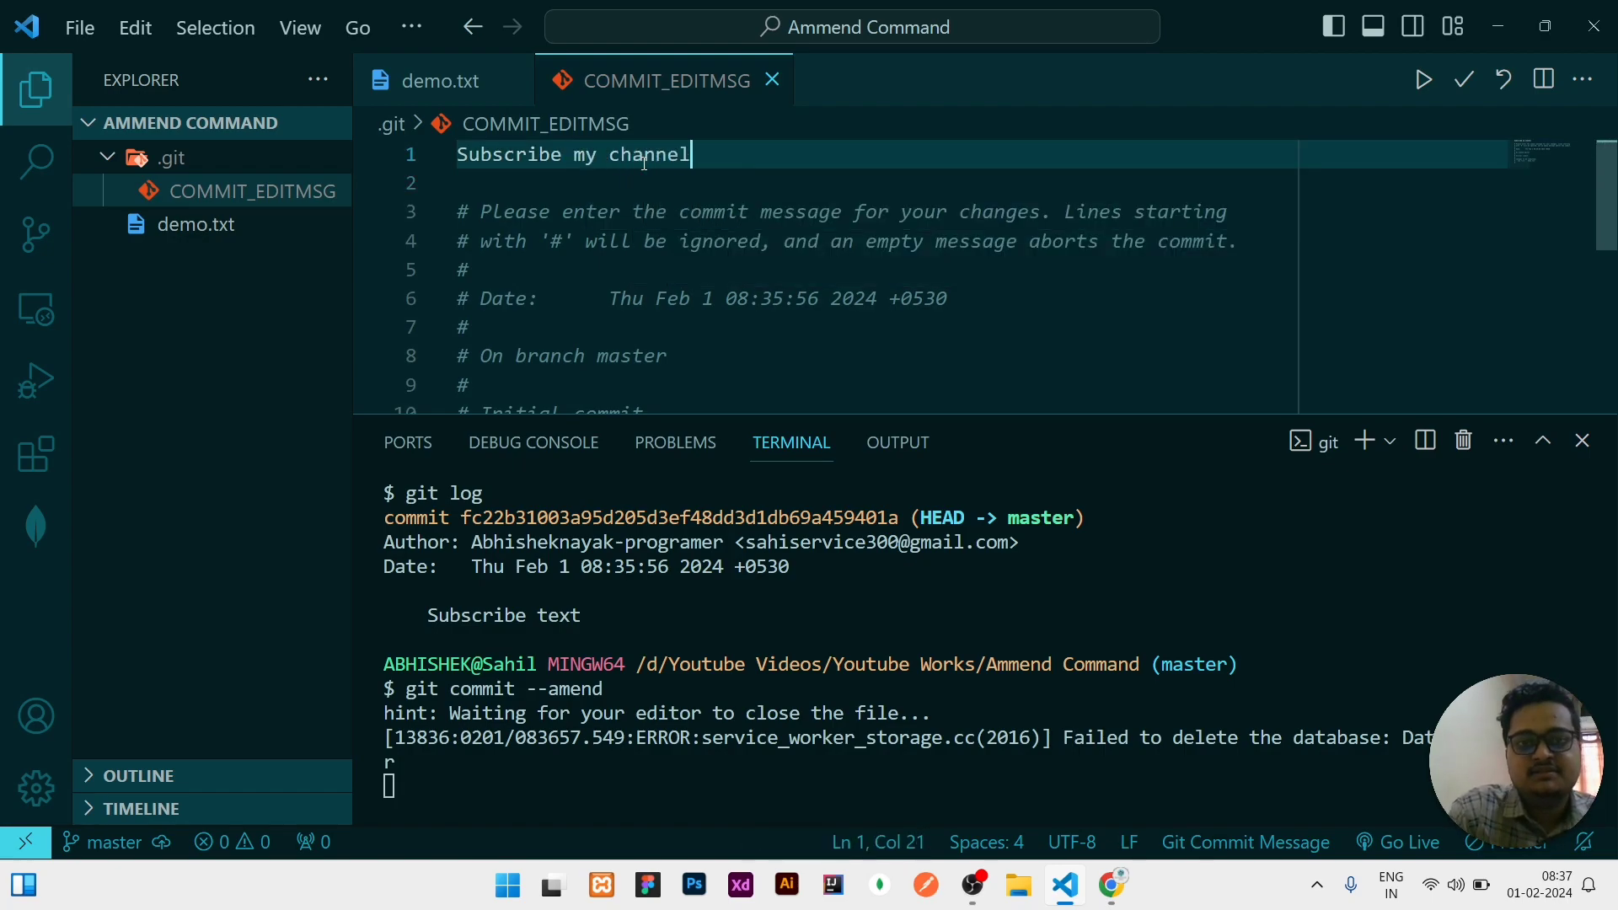
text(text)
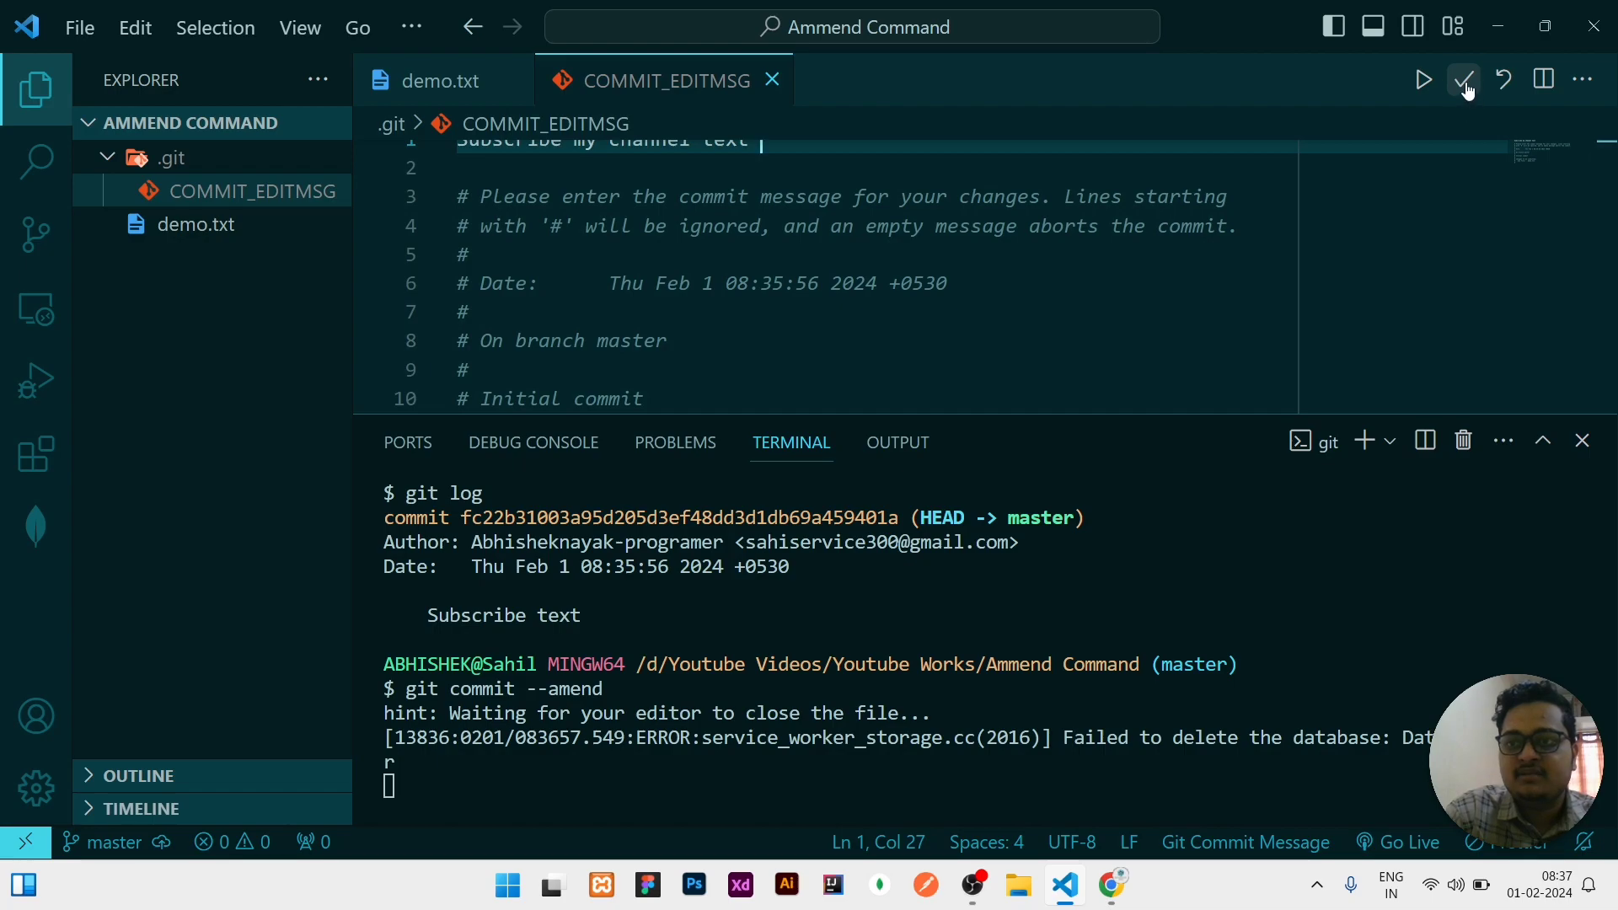
click(1462, 79)
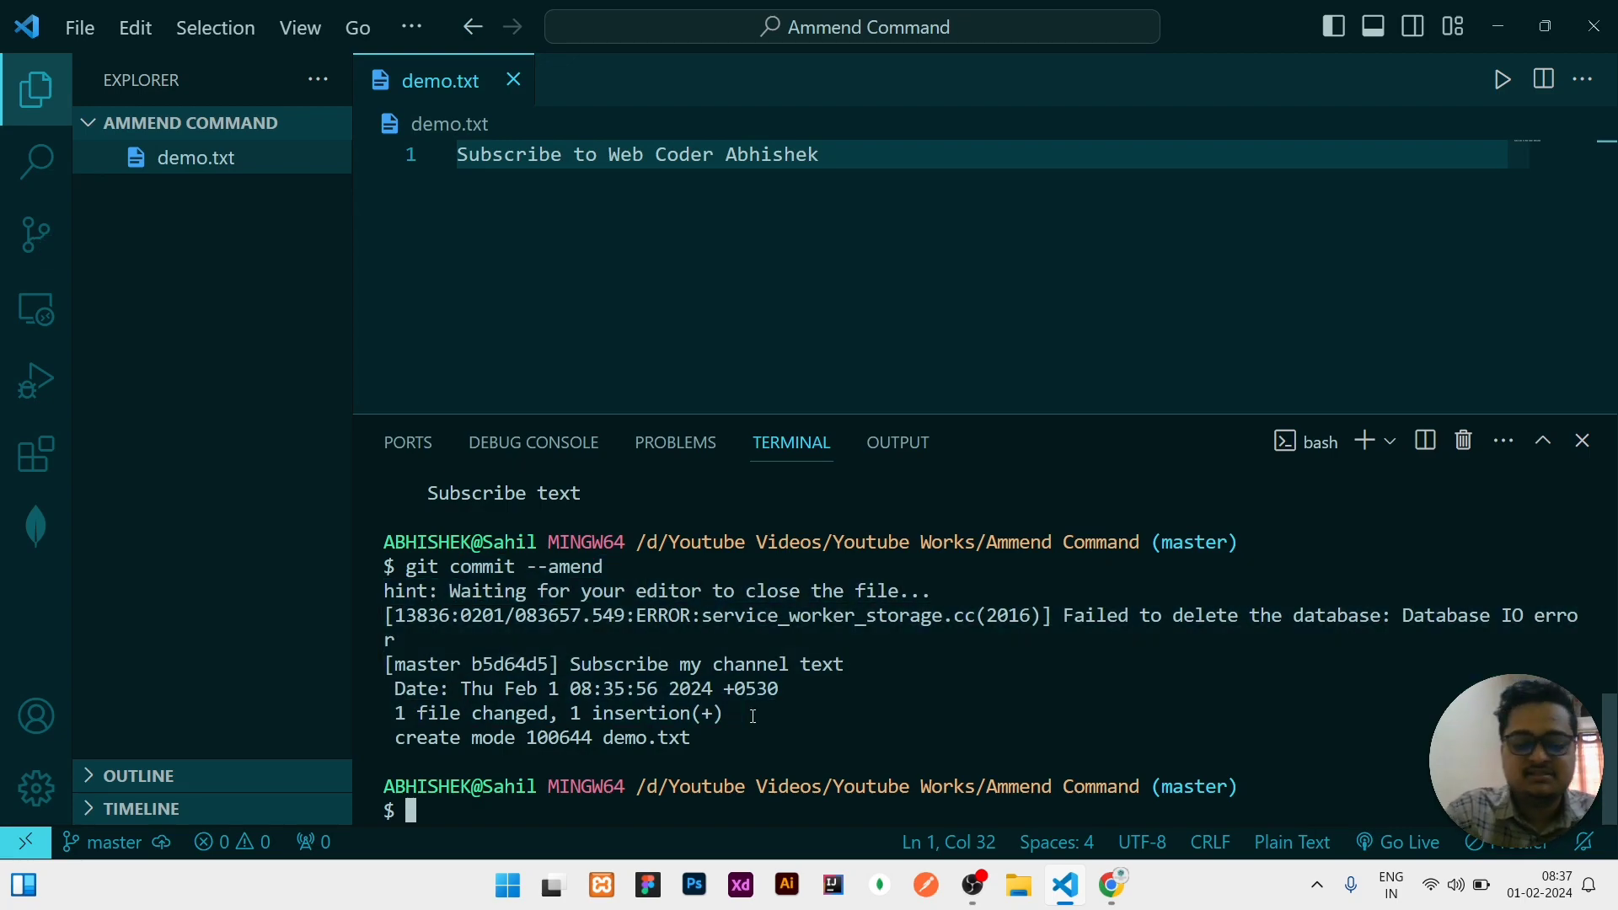
- Check git log, push master to origin, and bring up the repository in Chrome
text(git log)
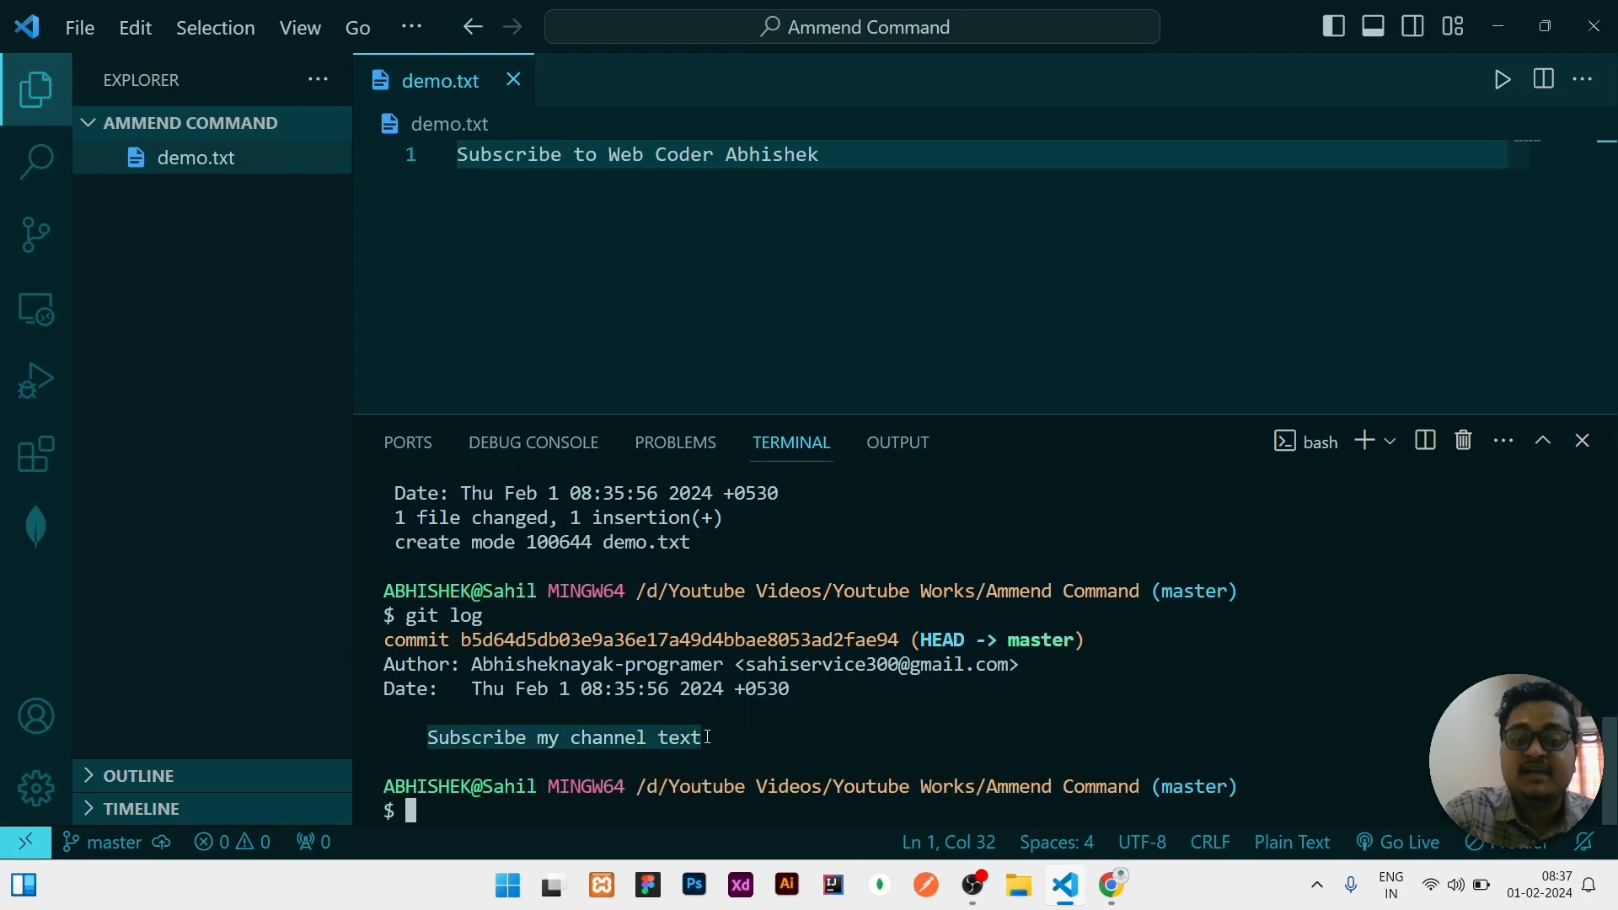
text(git push origin master)
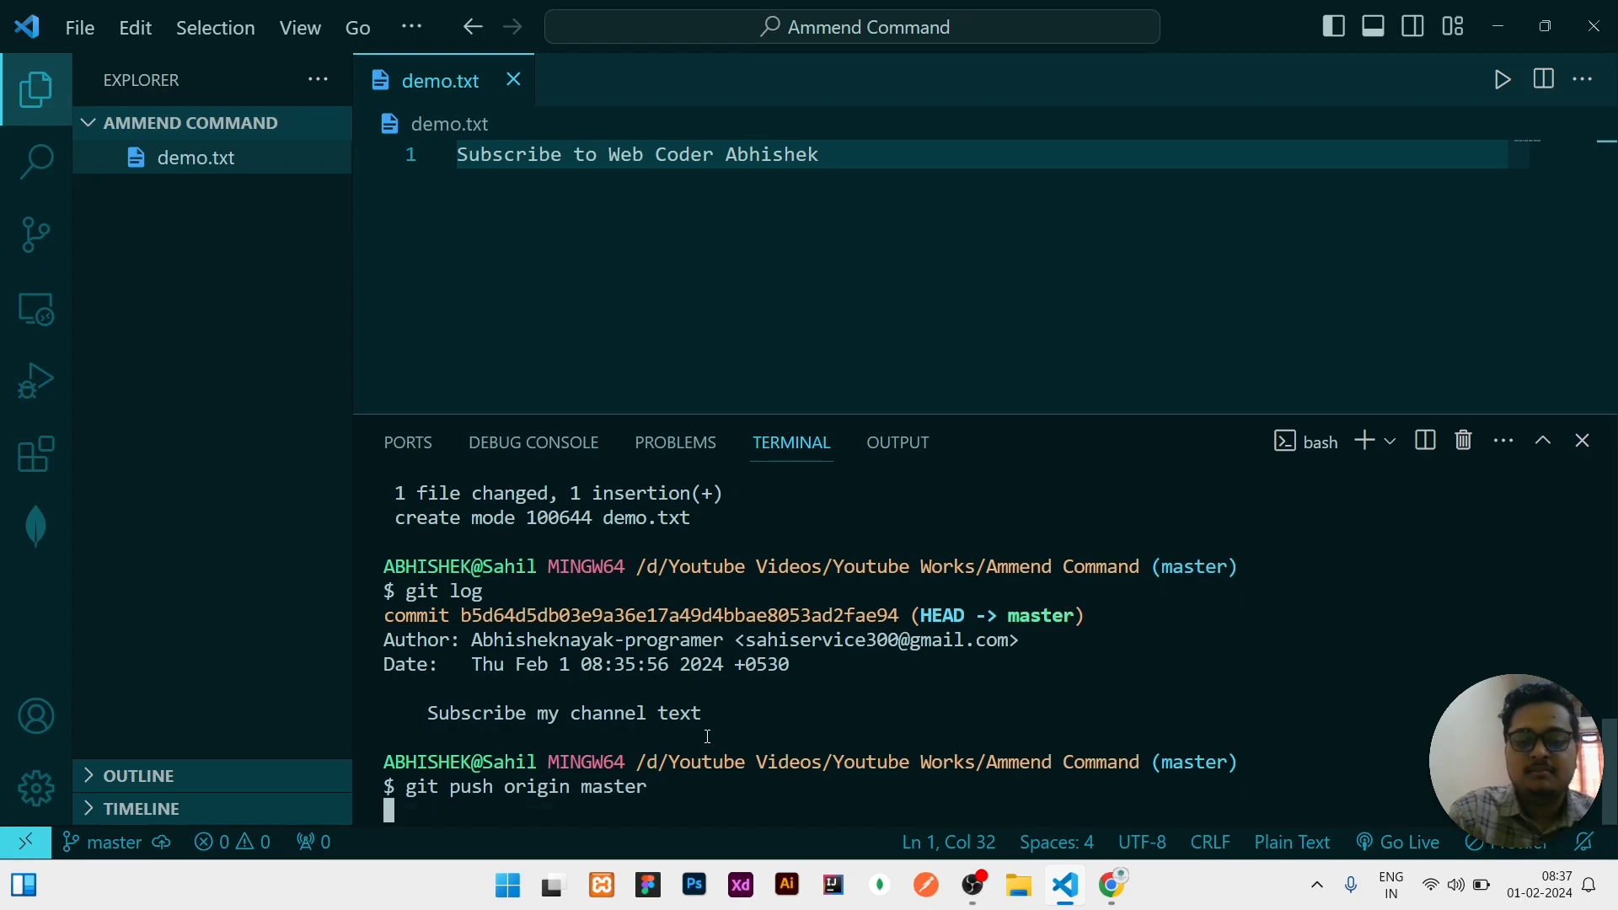
key(Return)
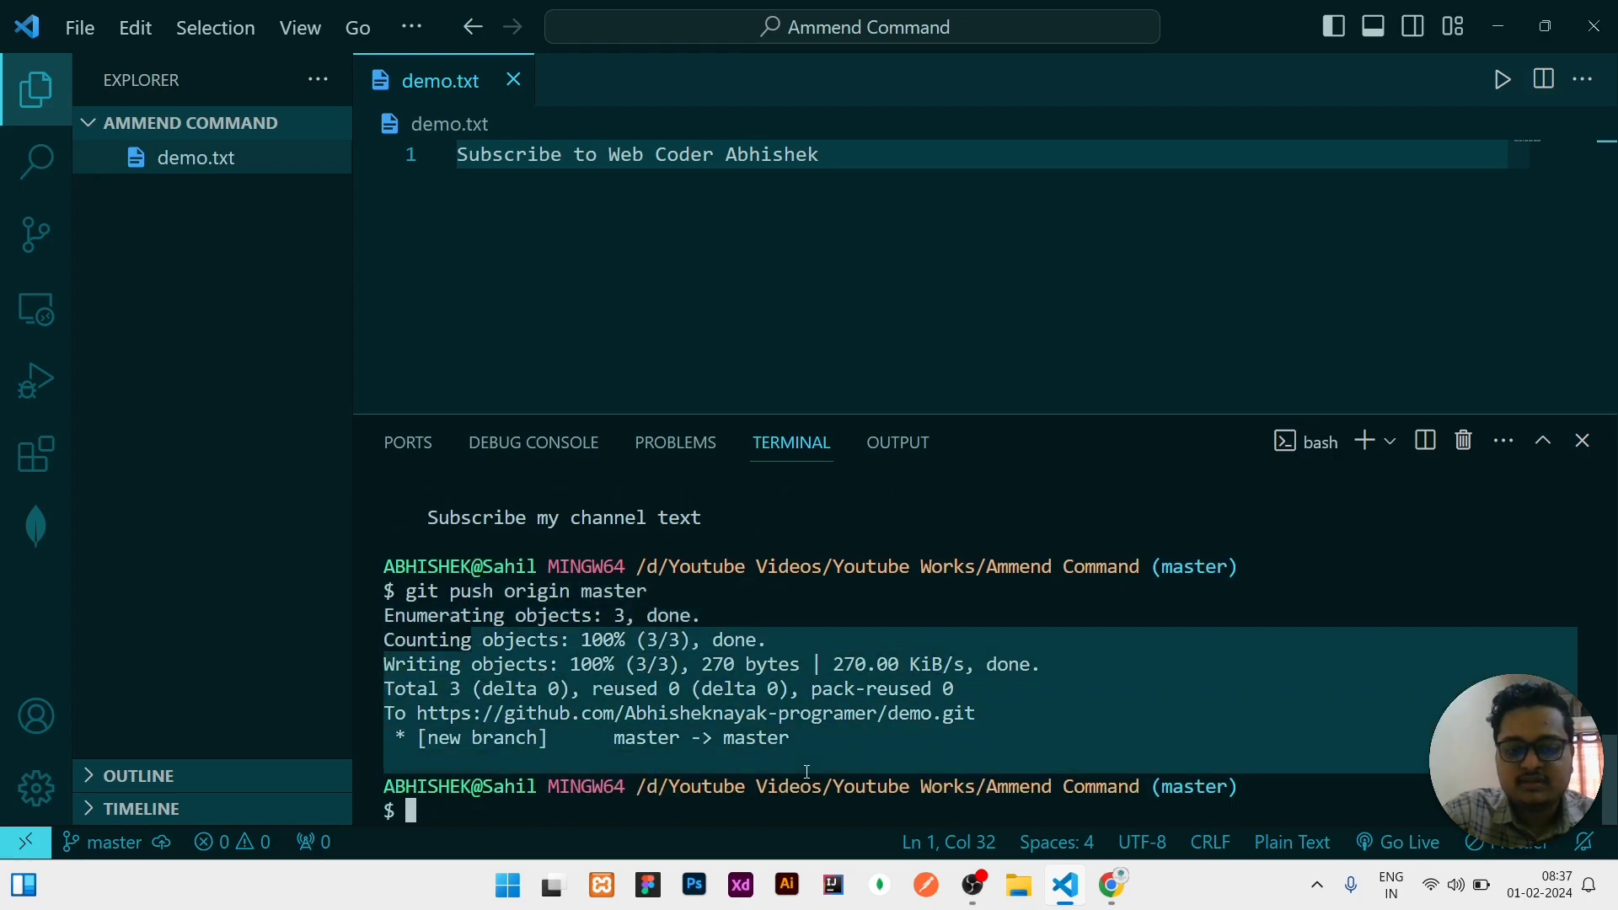
click(1111, 885)
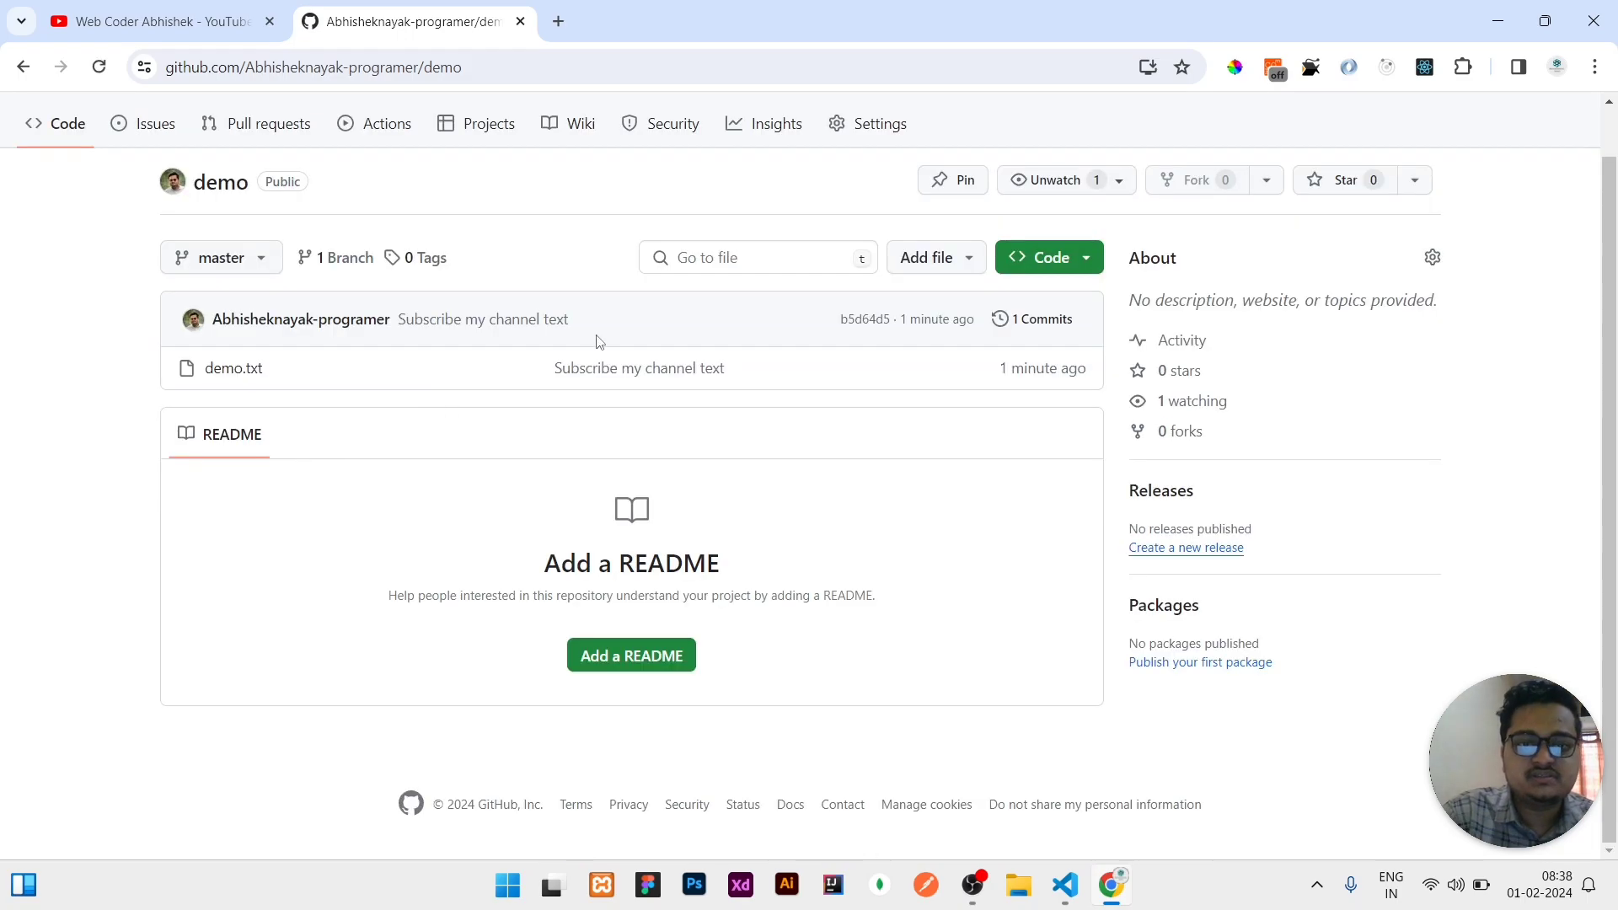
- Review demo.txt under the amended commit on GitHub, then return to the YouTube channel tab
double_click(637, 367)
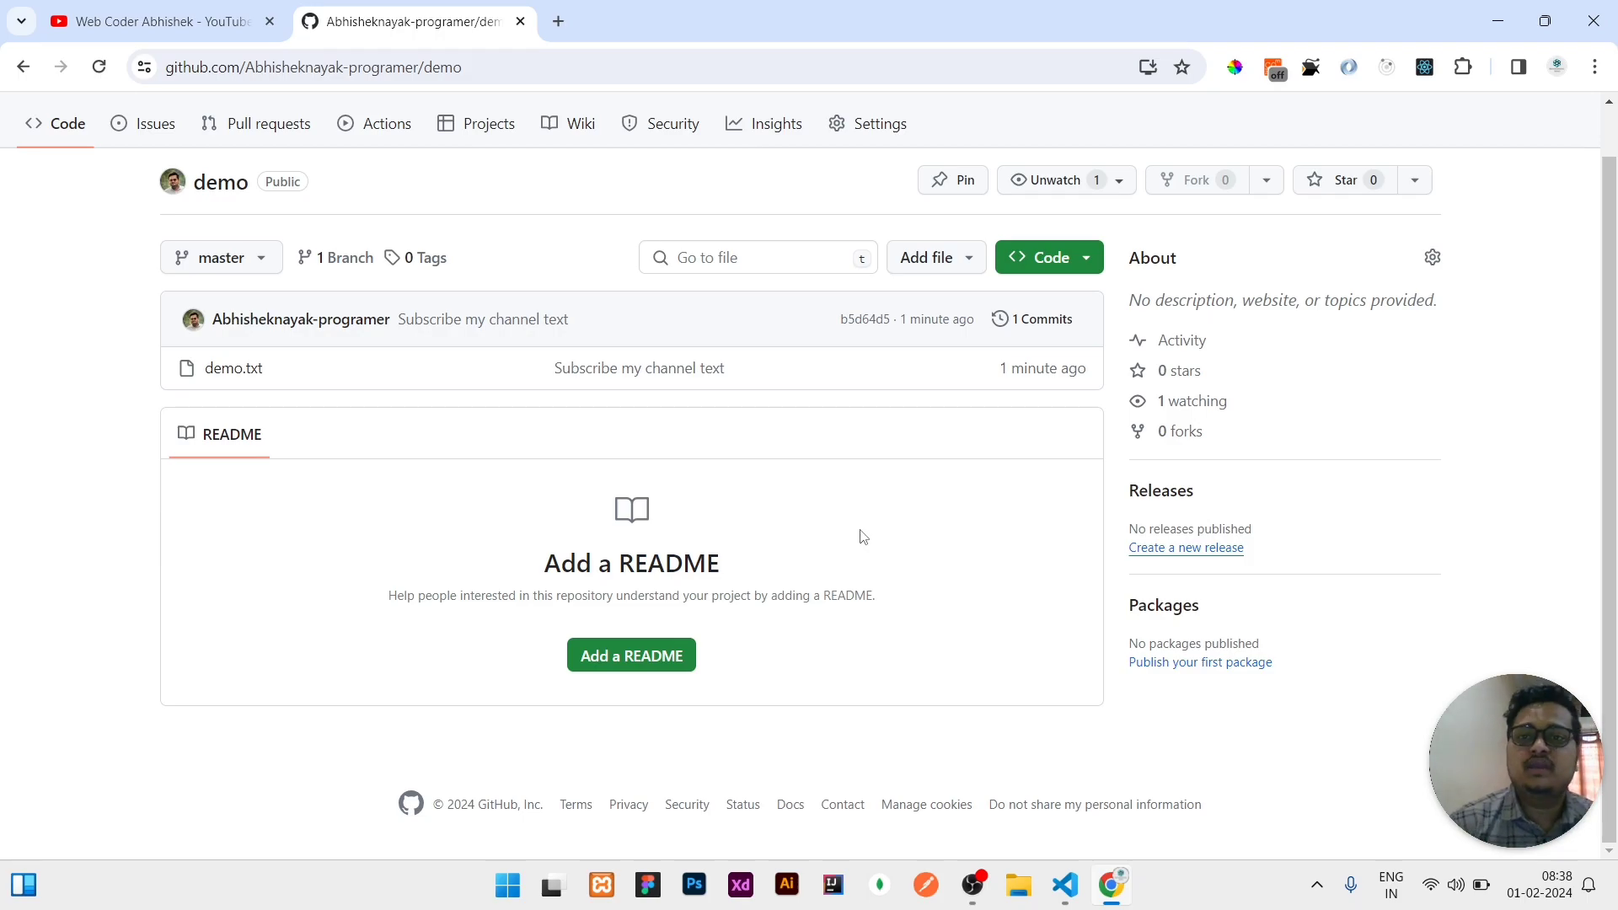
click(155, 20)
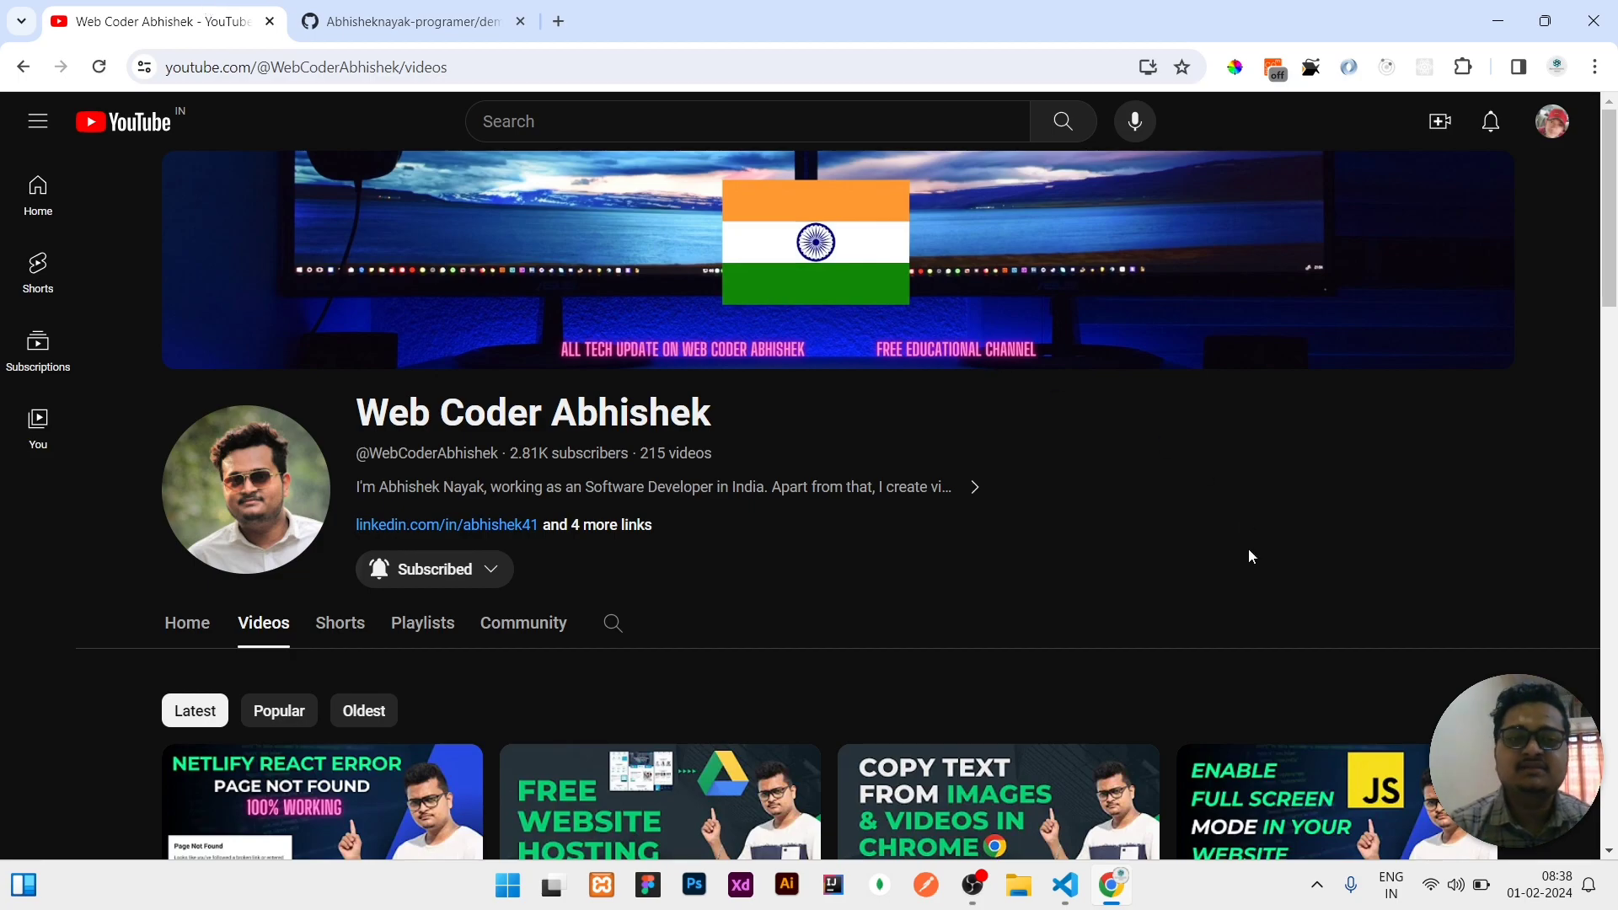